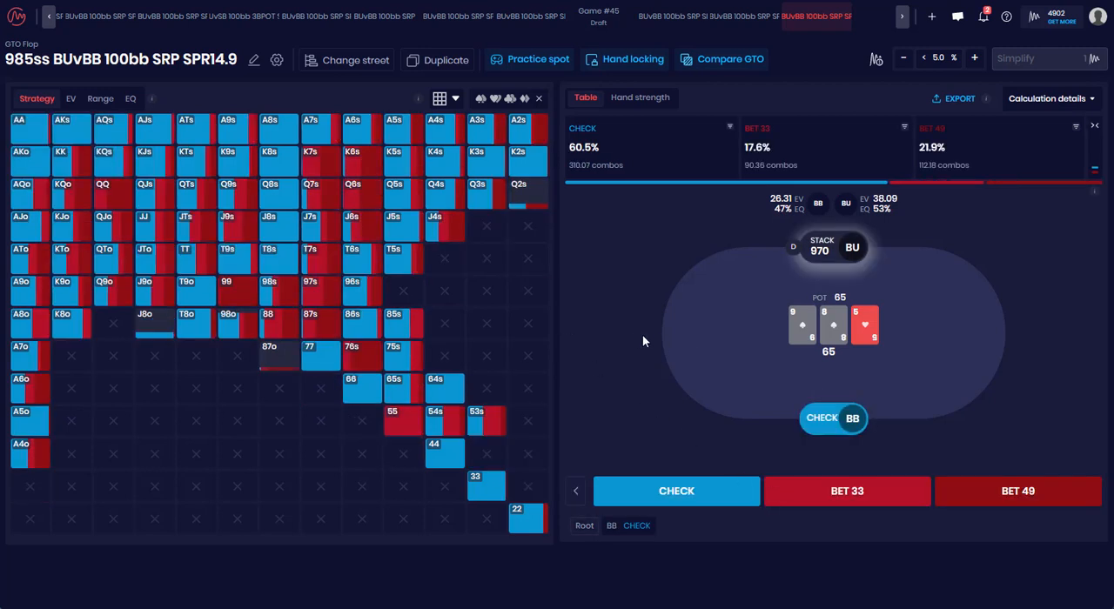
mouse_move(630, 340)
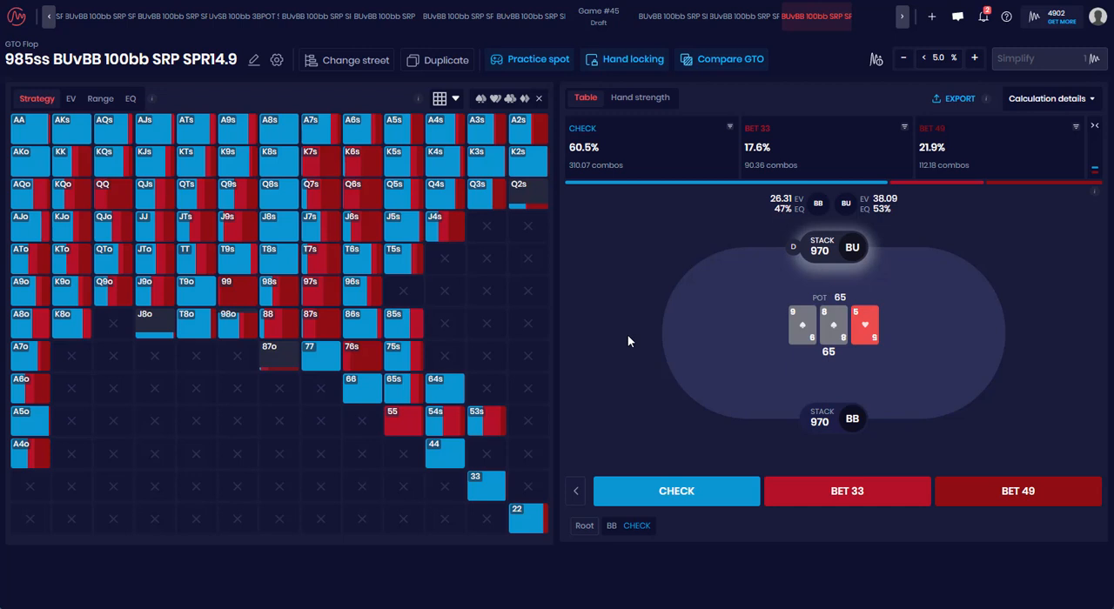
mouse_move(632, 337)
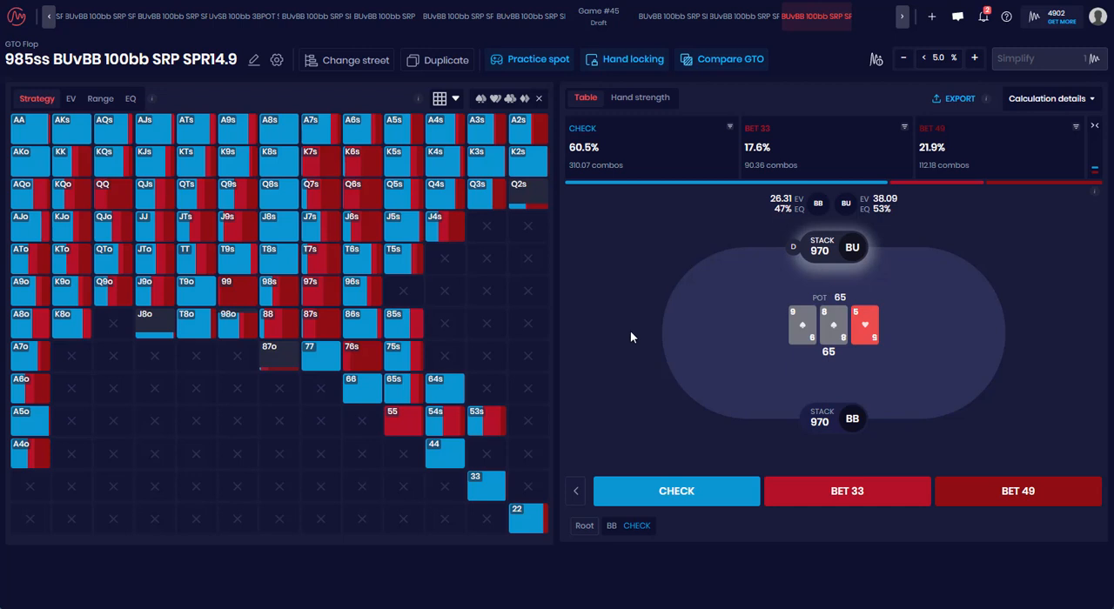
mouse_move(561, 313)
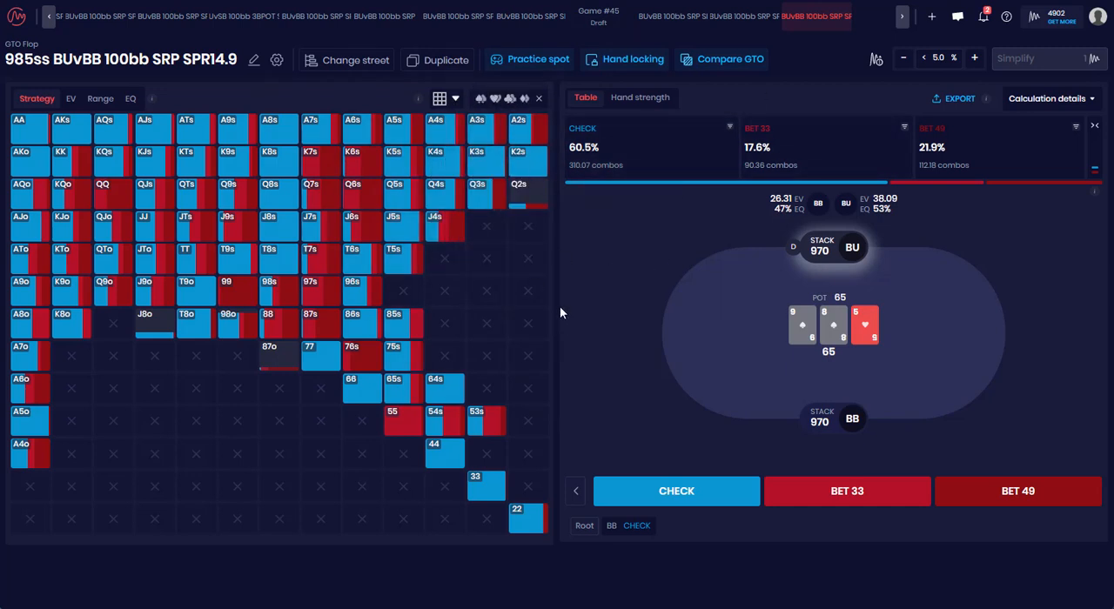
mouse_move(611, 394)
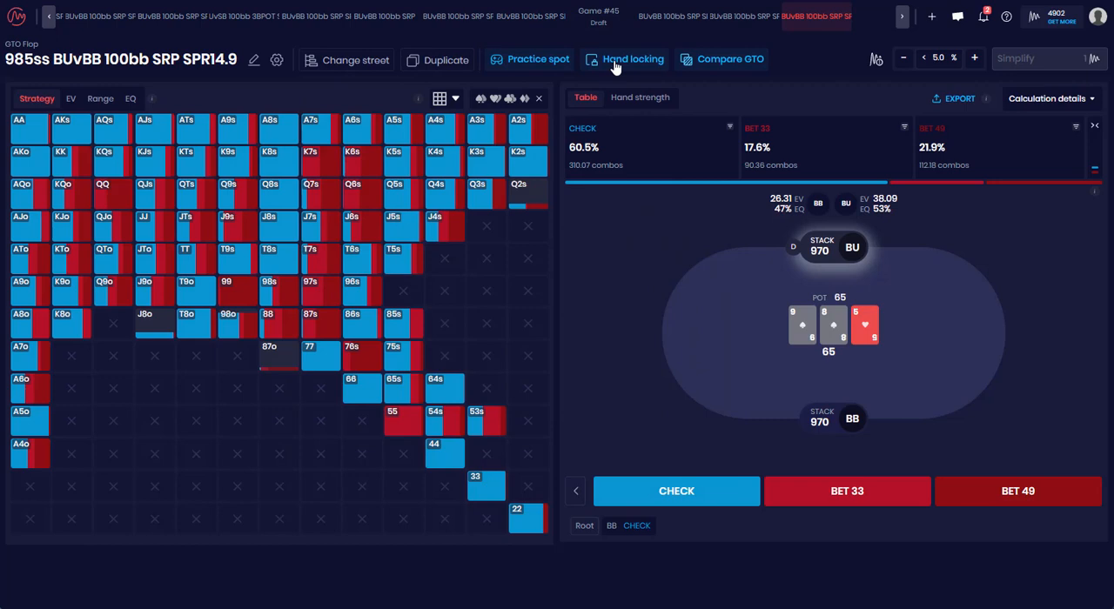
- Load the first hand-locked 9-8-5 flop solution, where the button bets one-third pot 100%
left_click(634, 59)
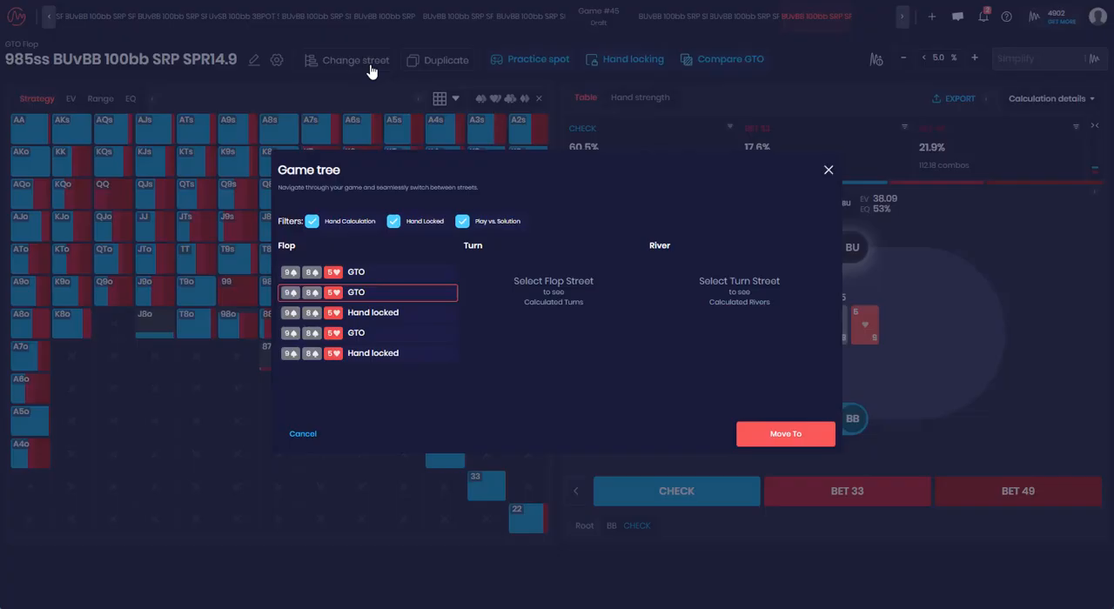
left_click(373, 312)
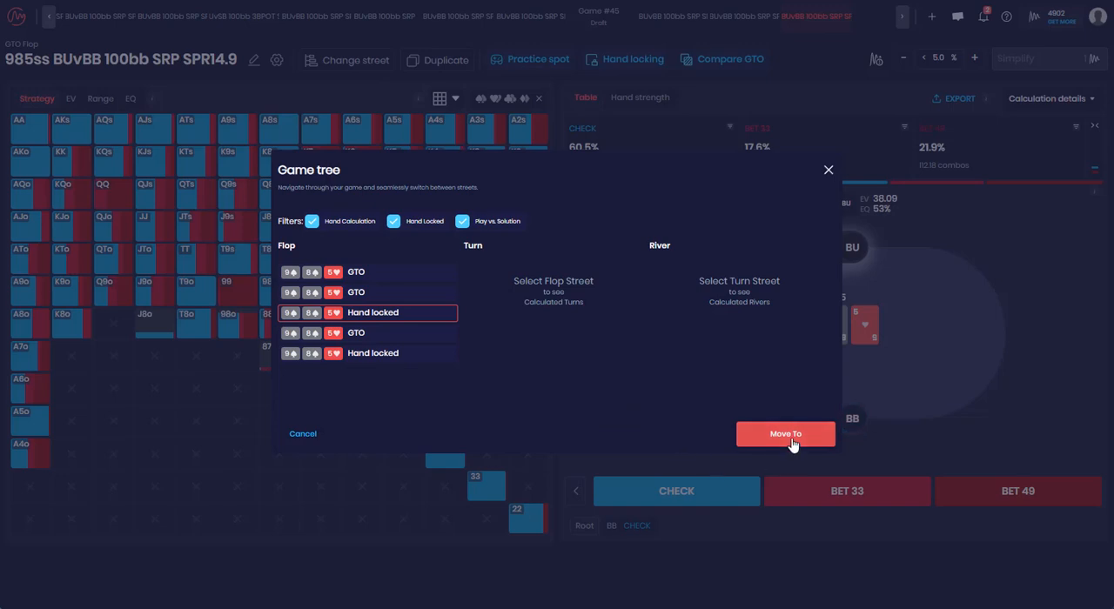
left_click(785, 434)
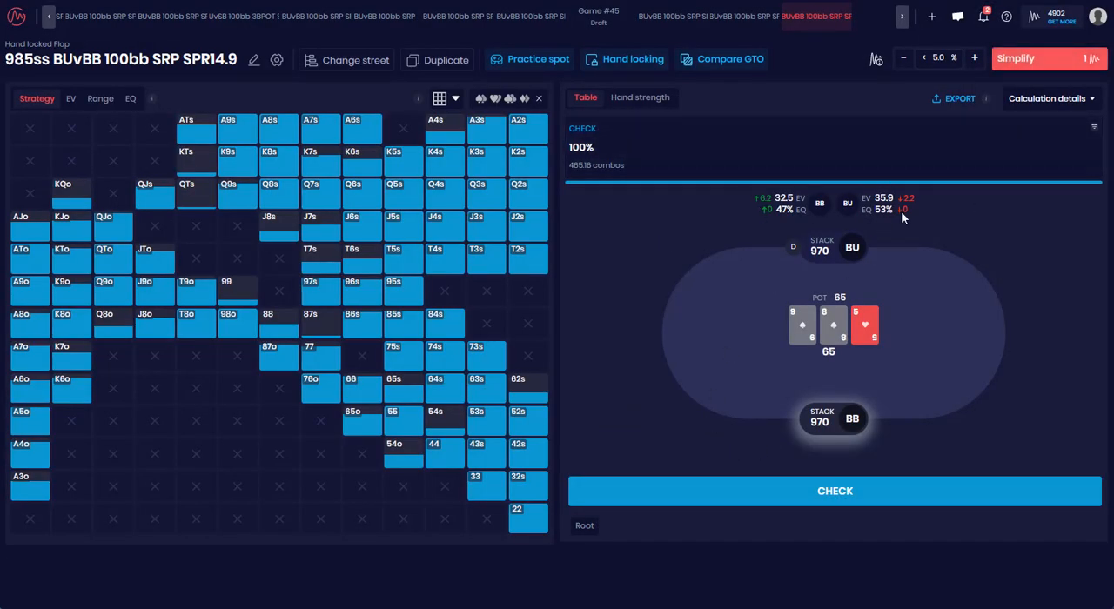
mouse_move(789, 493)
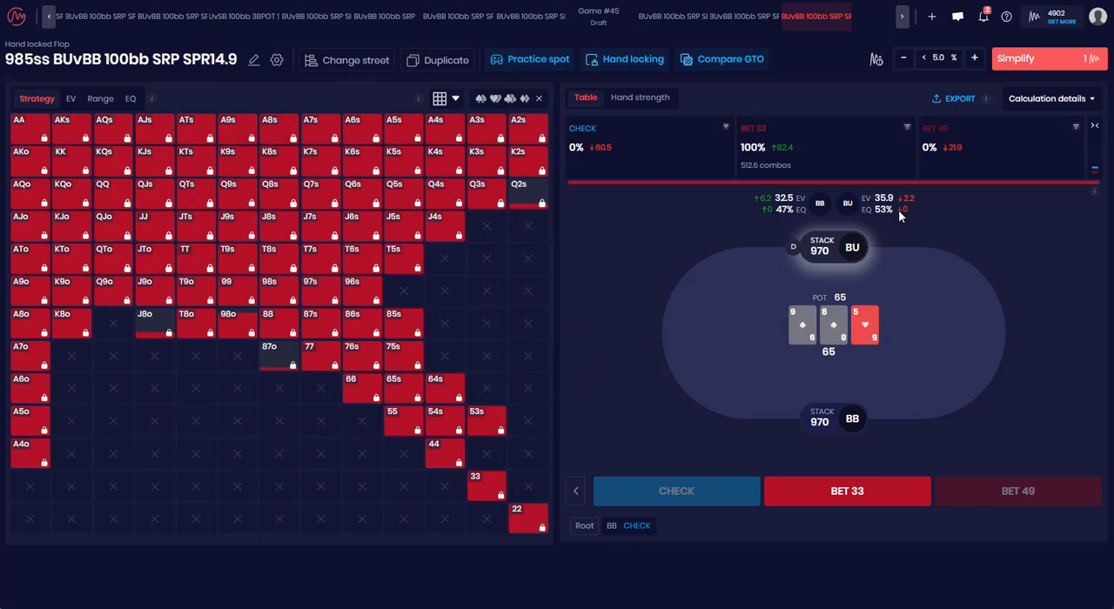
mouse_move(914, 212)
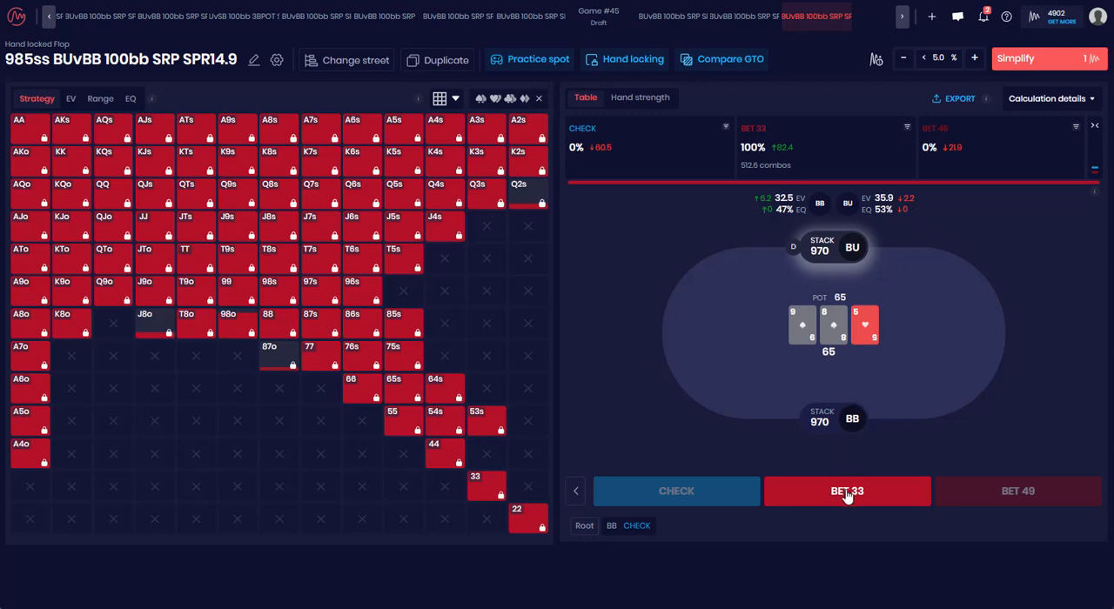
mouse_move(851, 538)
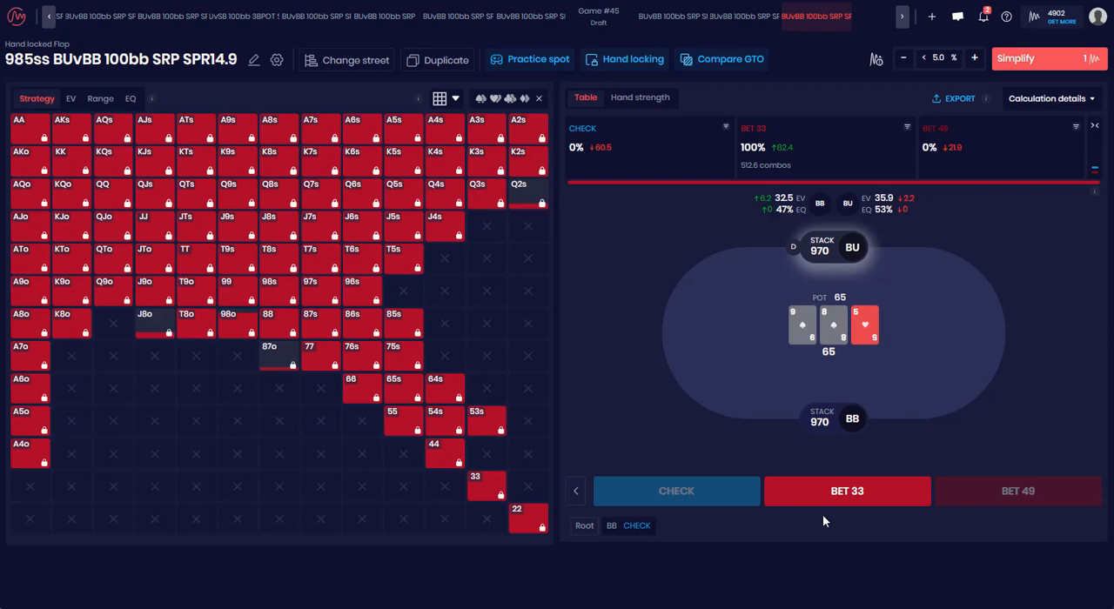
mouse_move(822, 522)
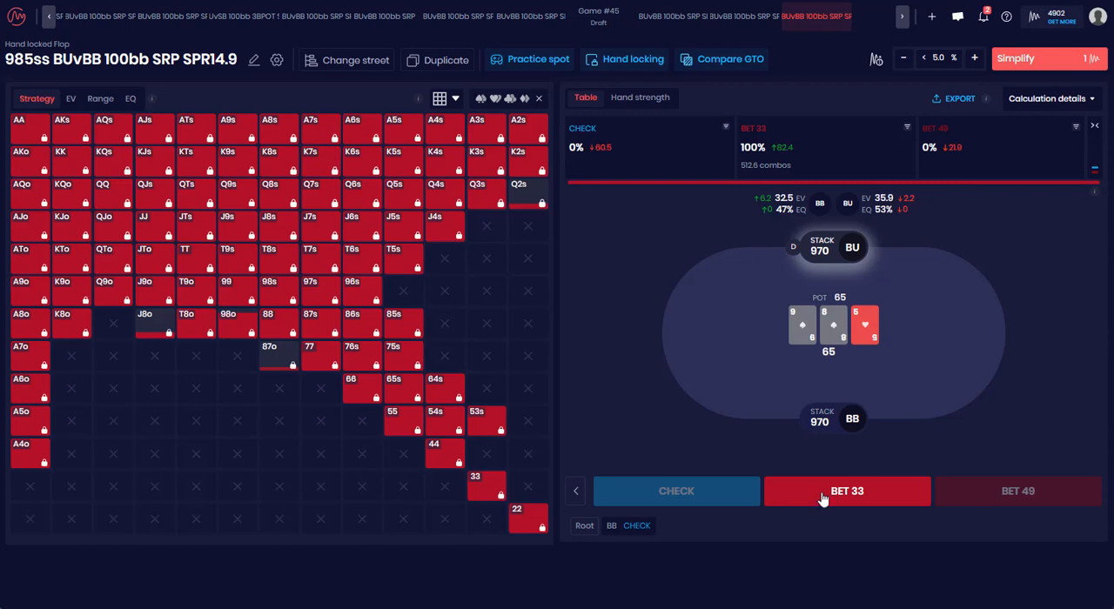
left_click(847, 491)
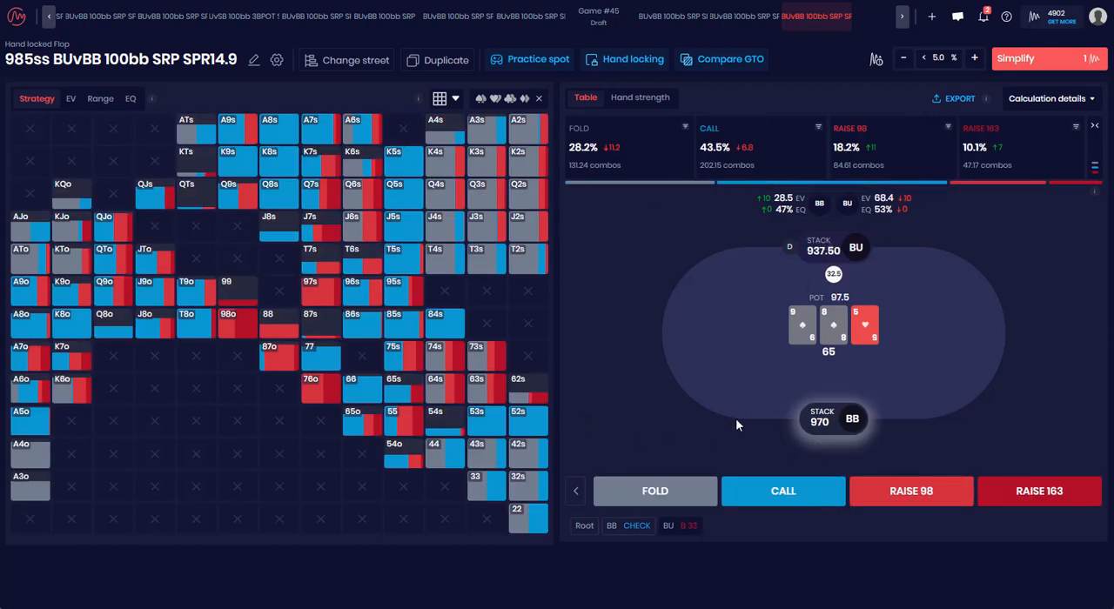
mouse_move(1090, 175)
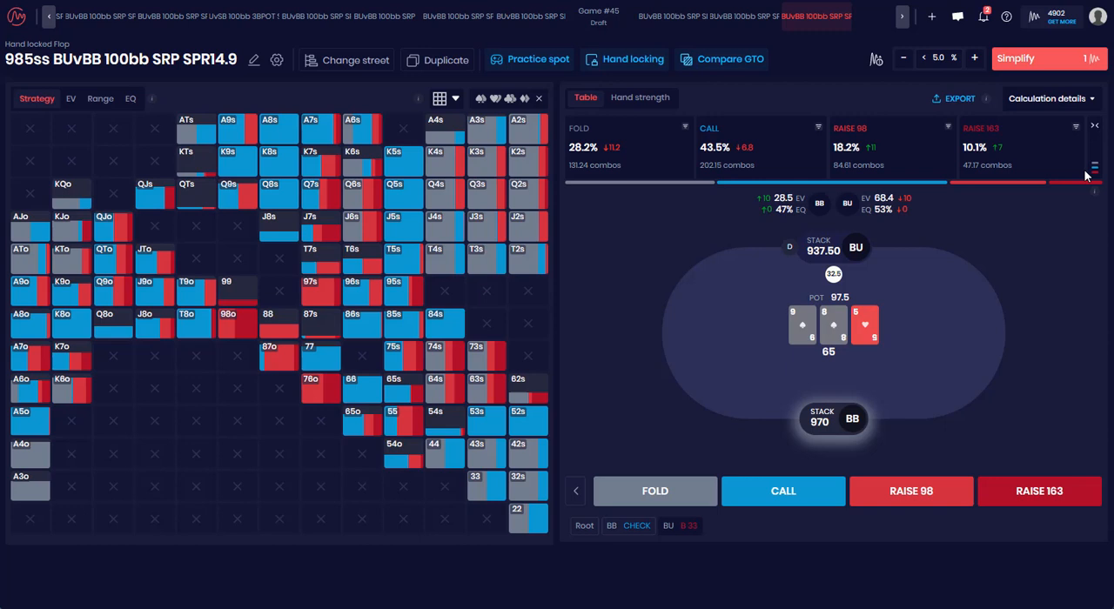
mouse_move(1011, 267)
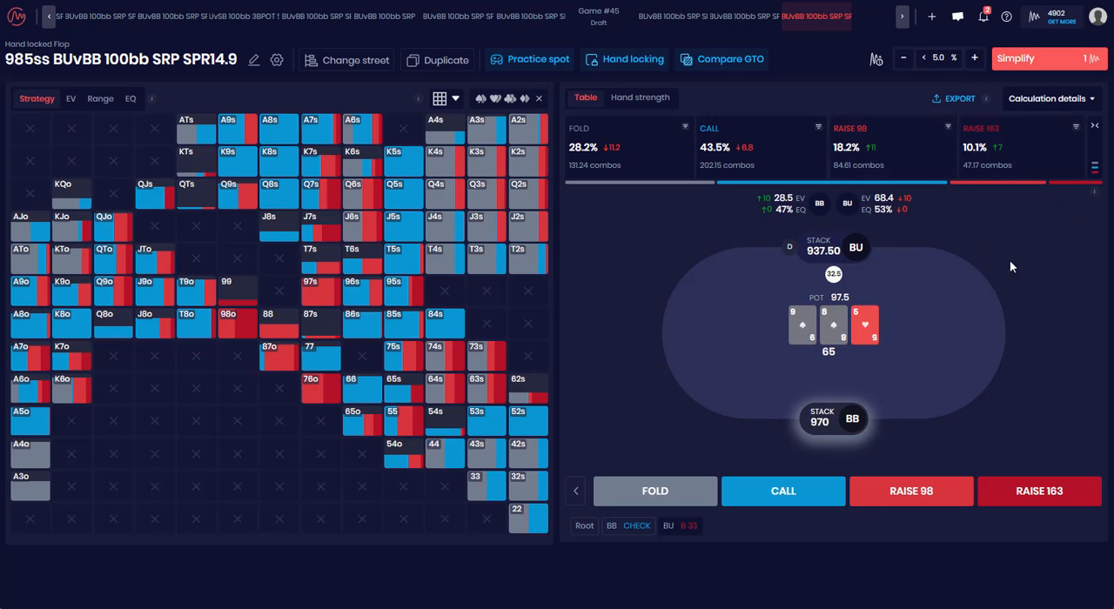
mouse_move(952, 181)
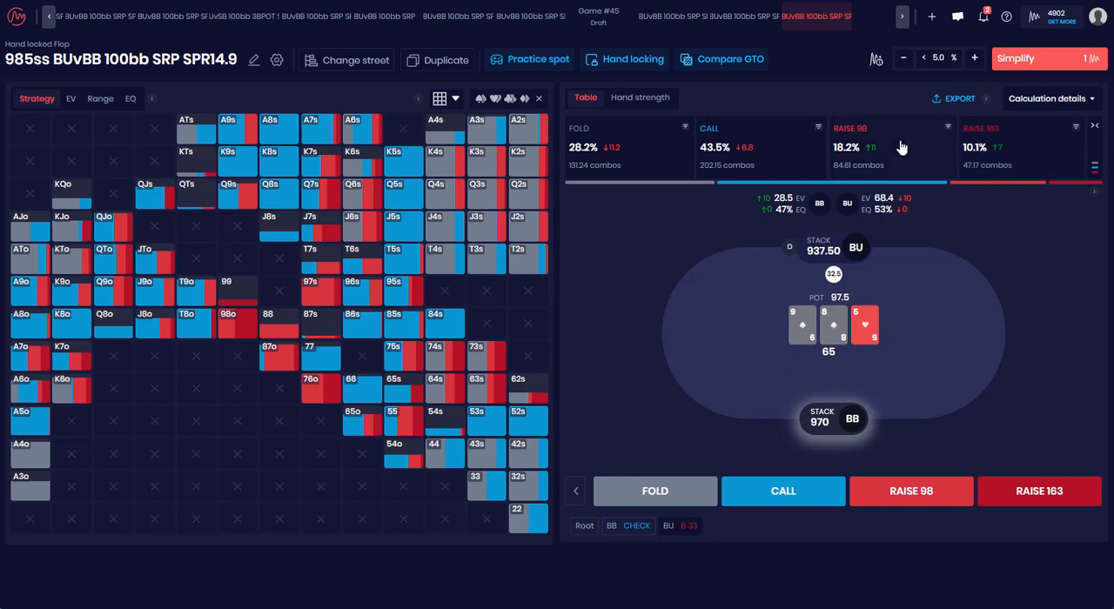
mouse_move(949, 229)
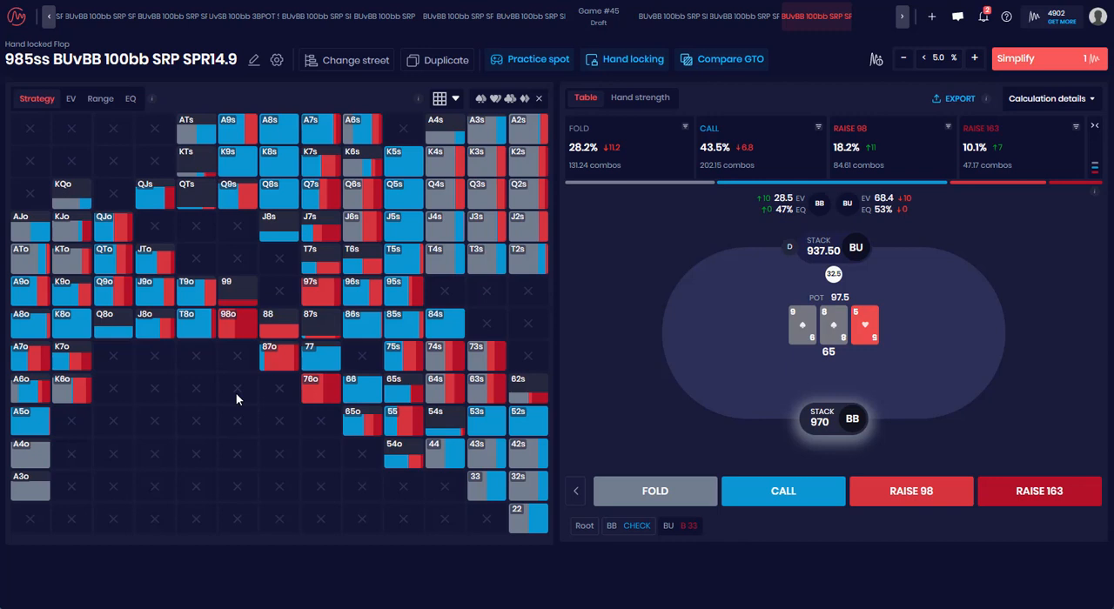
mouse_move(263, 379)
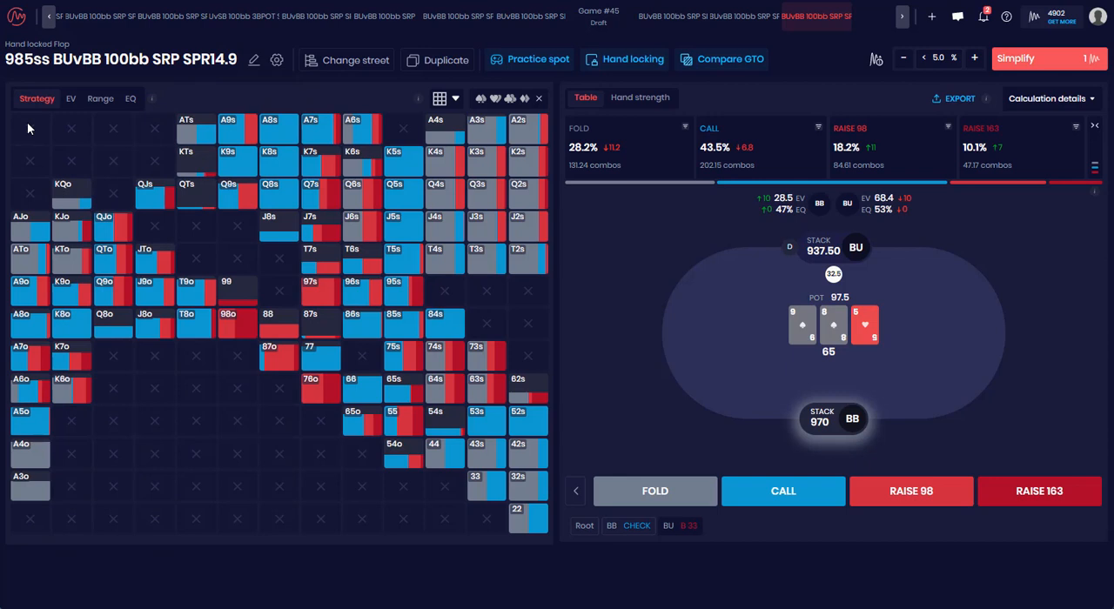
mouse_move(84, 102)
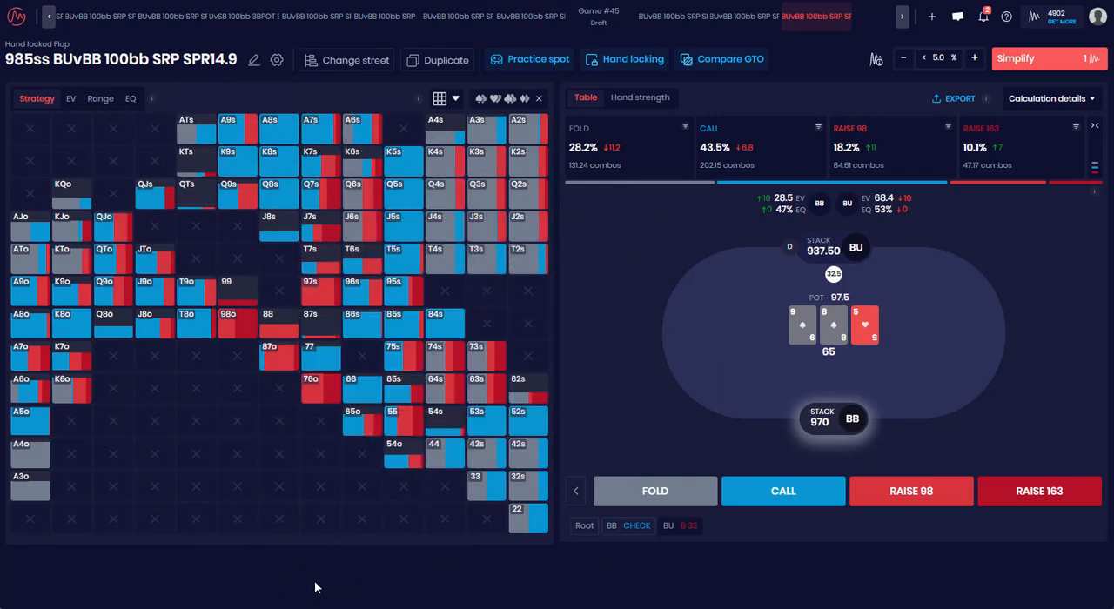
mouse_move(275, 482)
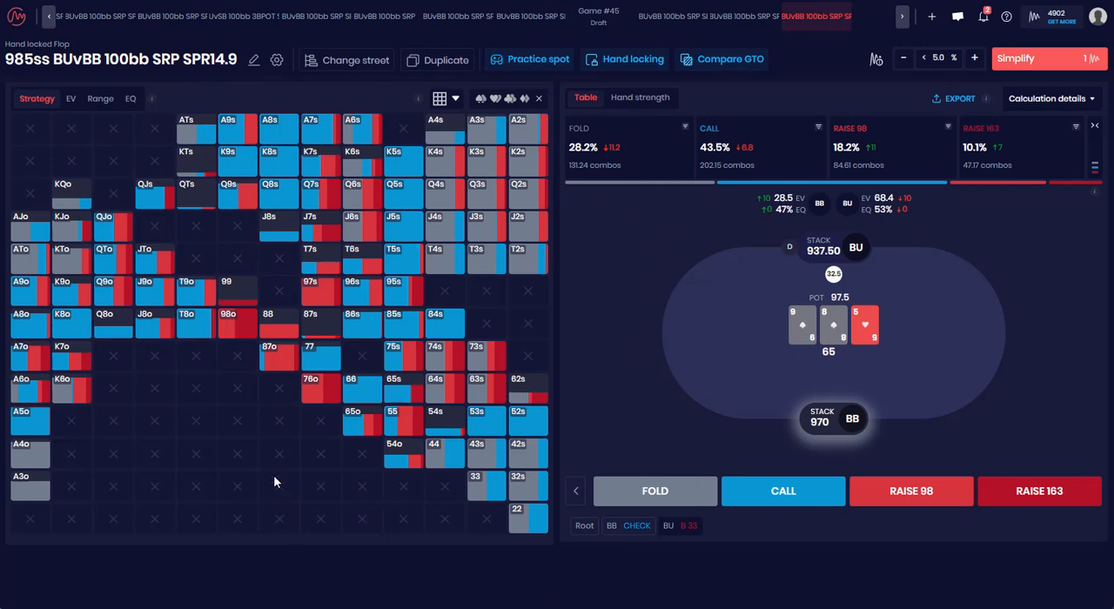
mouse_move(283, 486)
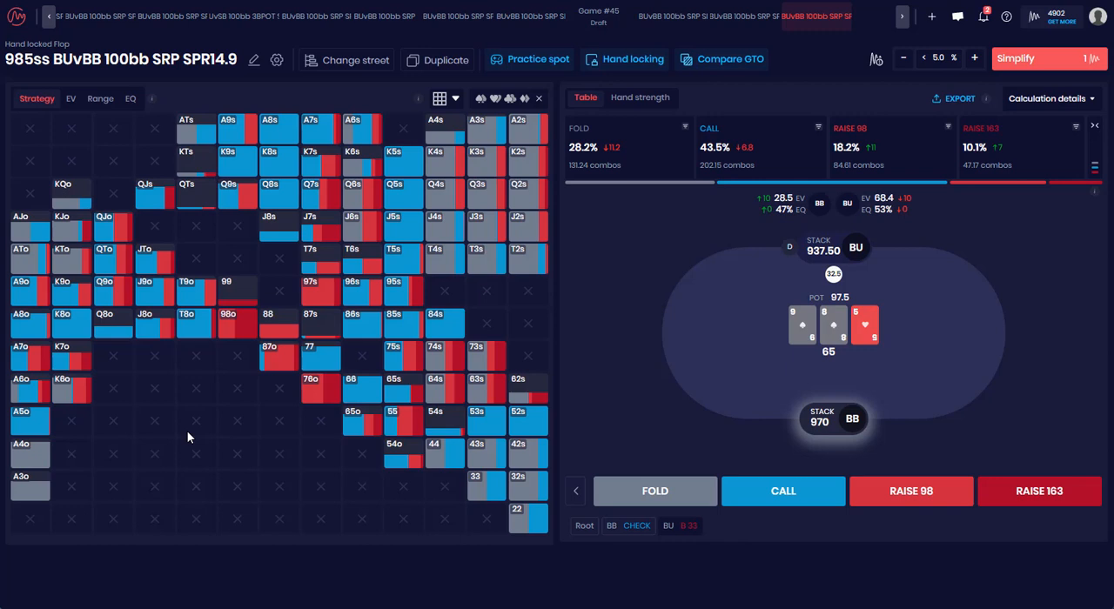
mouse_move(508, 155)
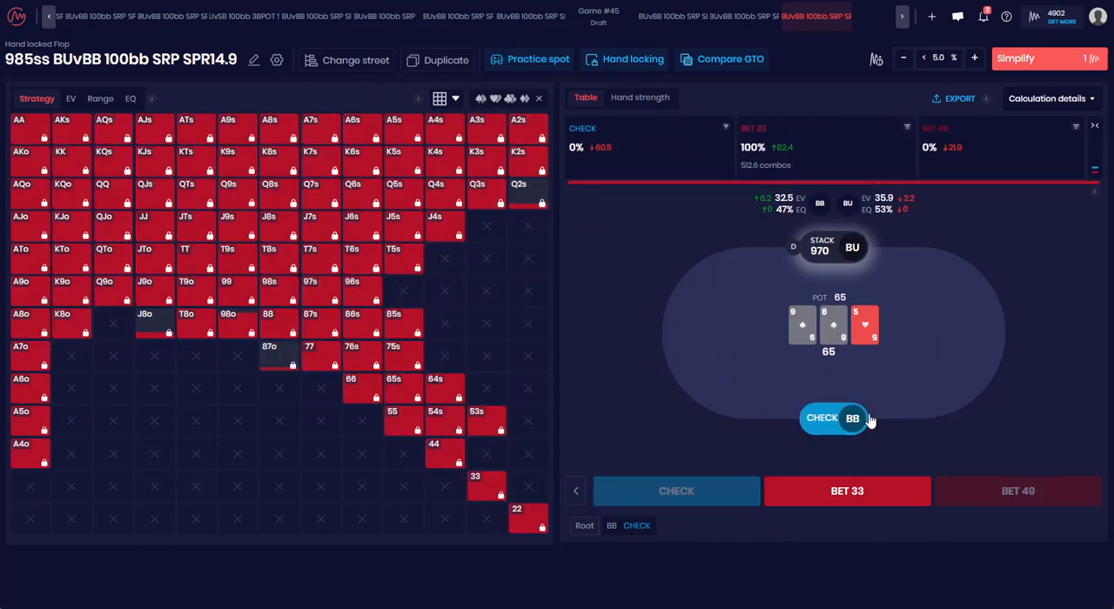
- Load another hand-locked 9-8-5 flop solution from the game tree
left_click(821, 418)
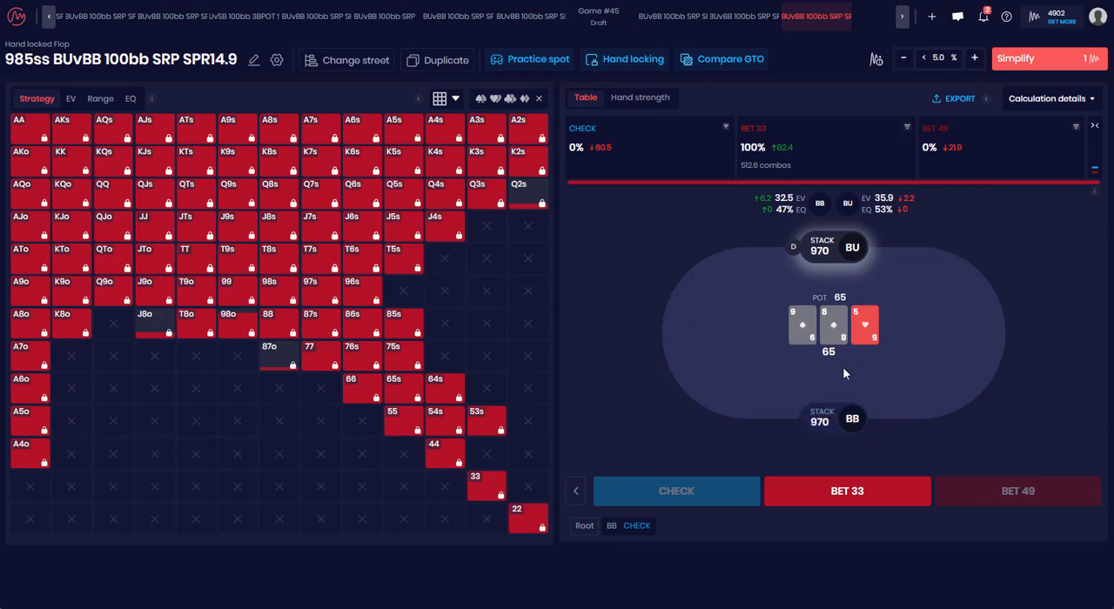
mouse_move(982, 395)
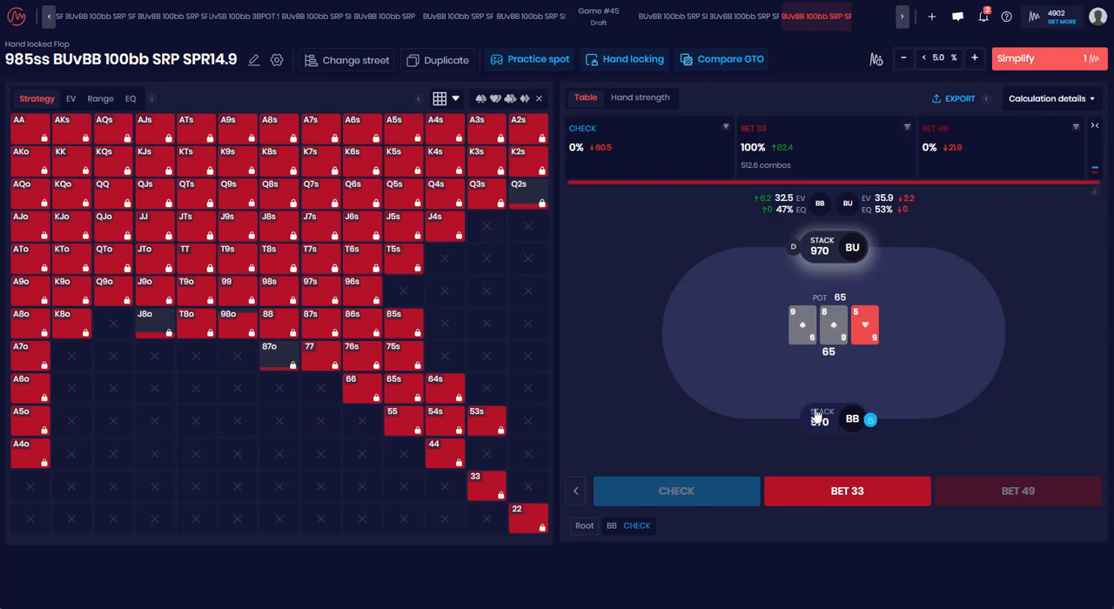
mouse_move(586, 292)
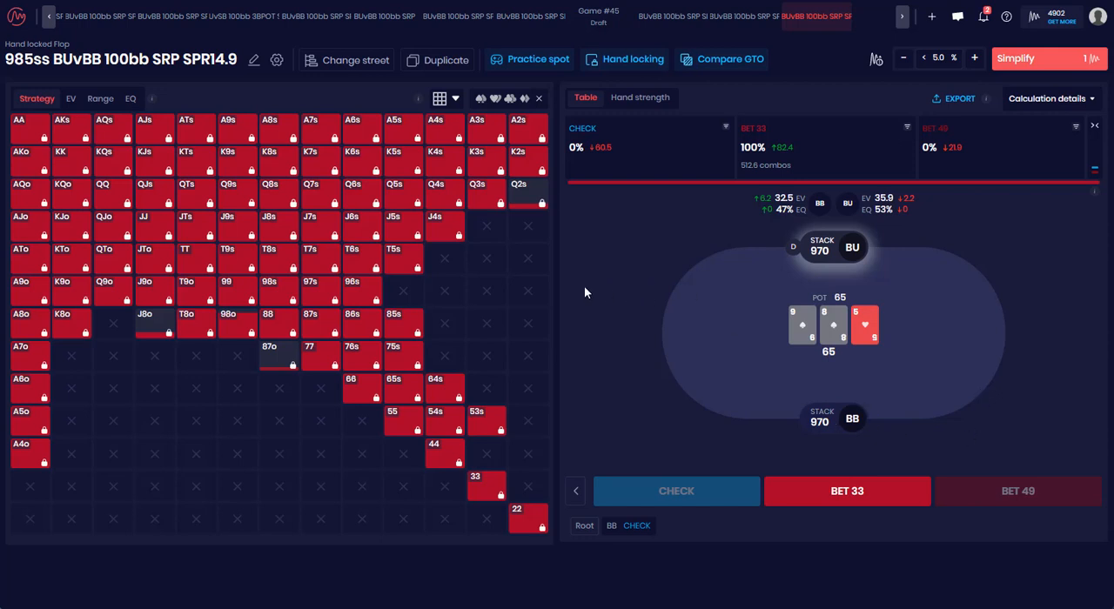
mouse_move(574, 211)
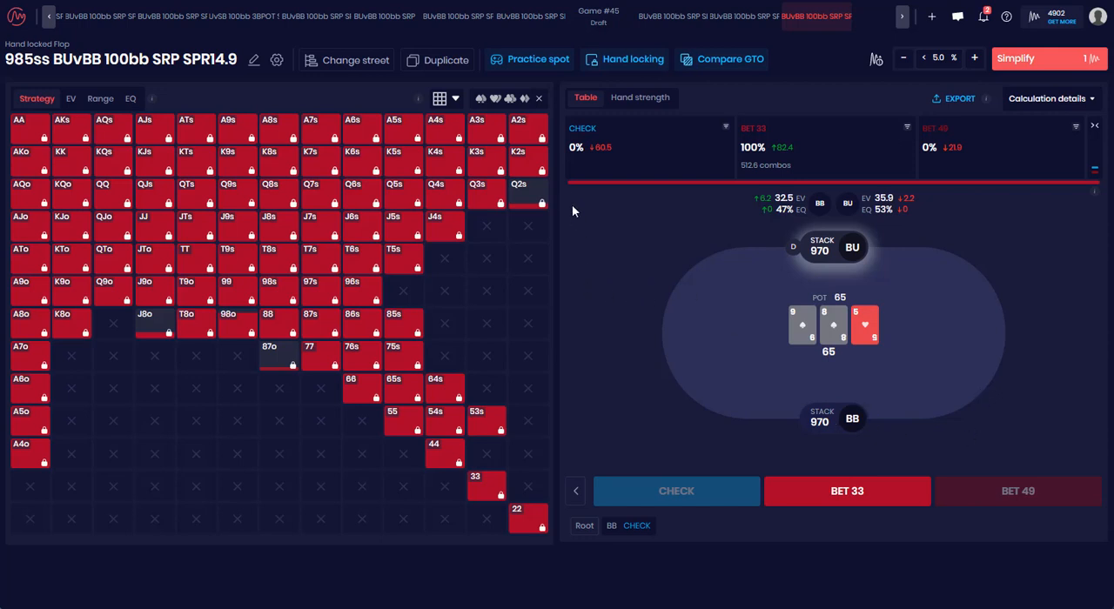
mouse_move(550, 207)
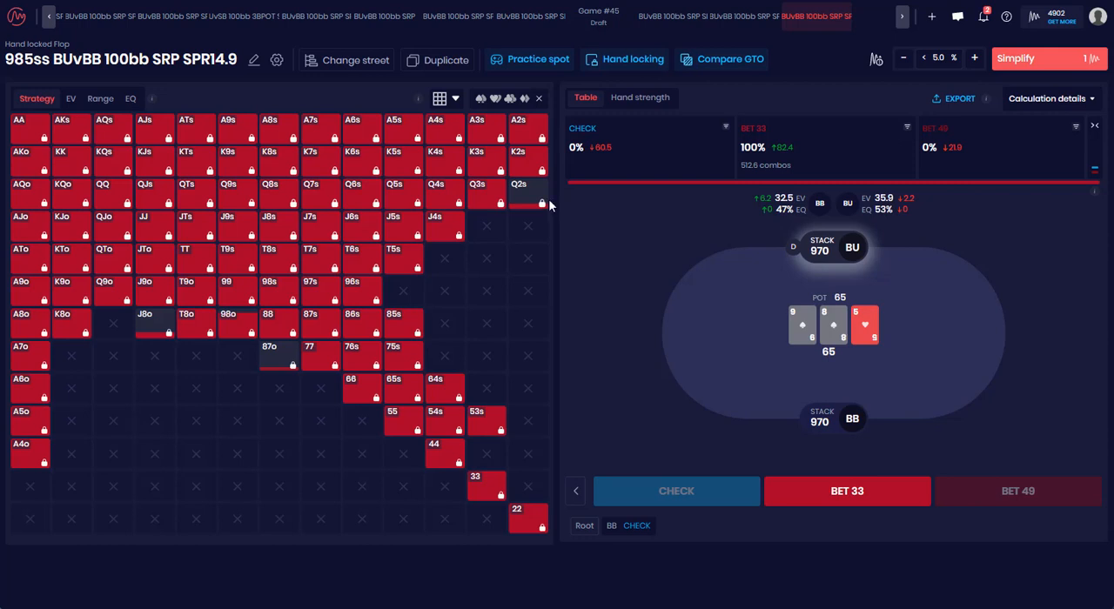
mouse_move(350, 83)
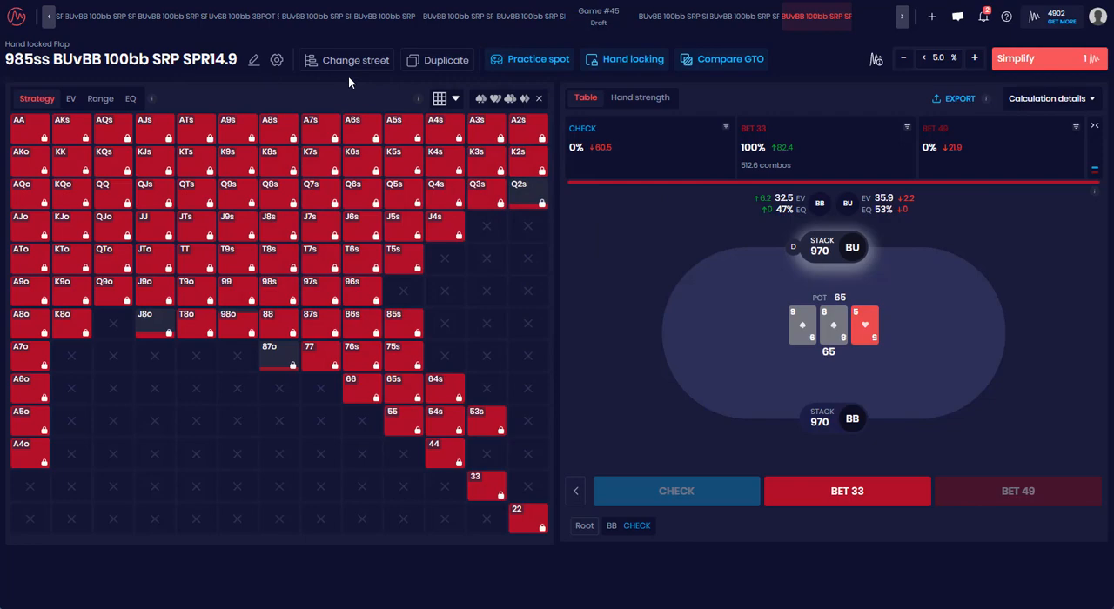
left_click(357, 60)
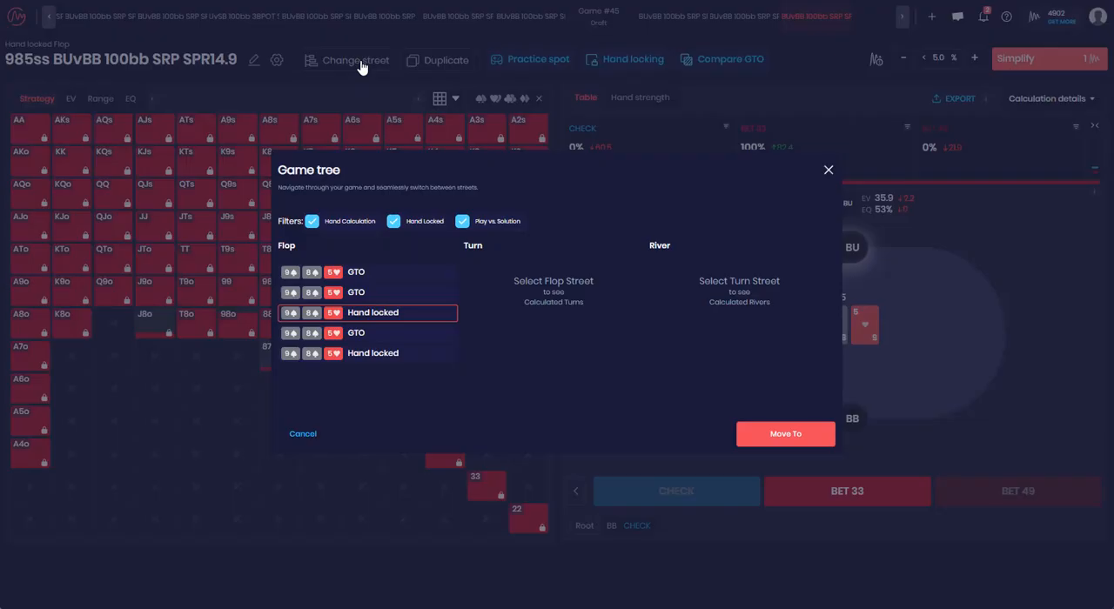
mouse_move(377, 357)
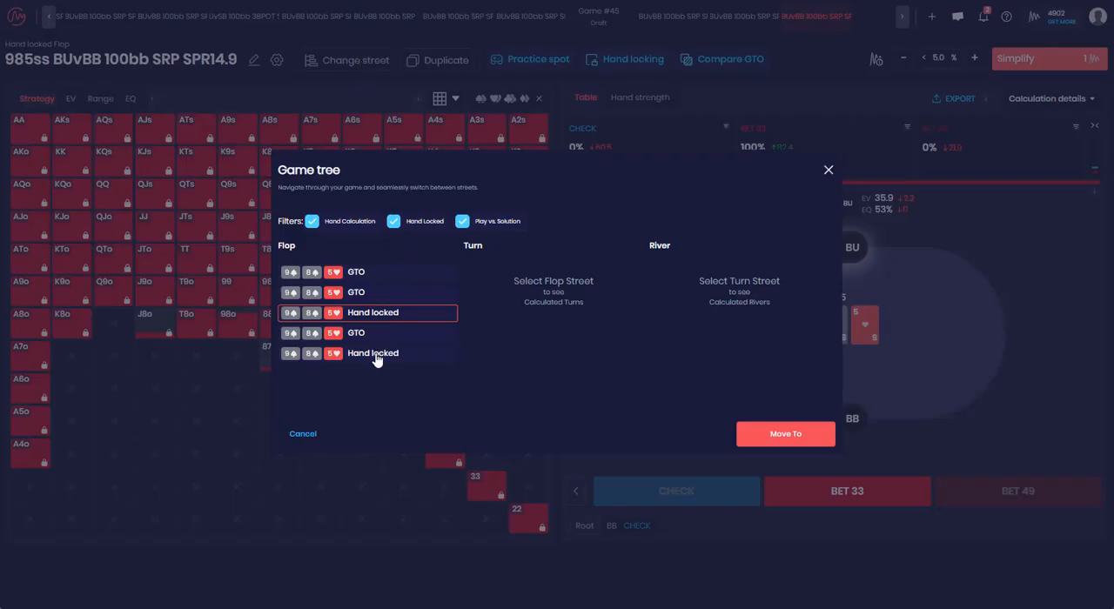
left_click(785, 433)
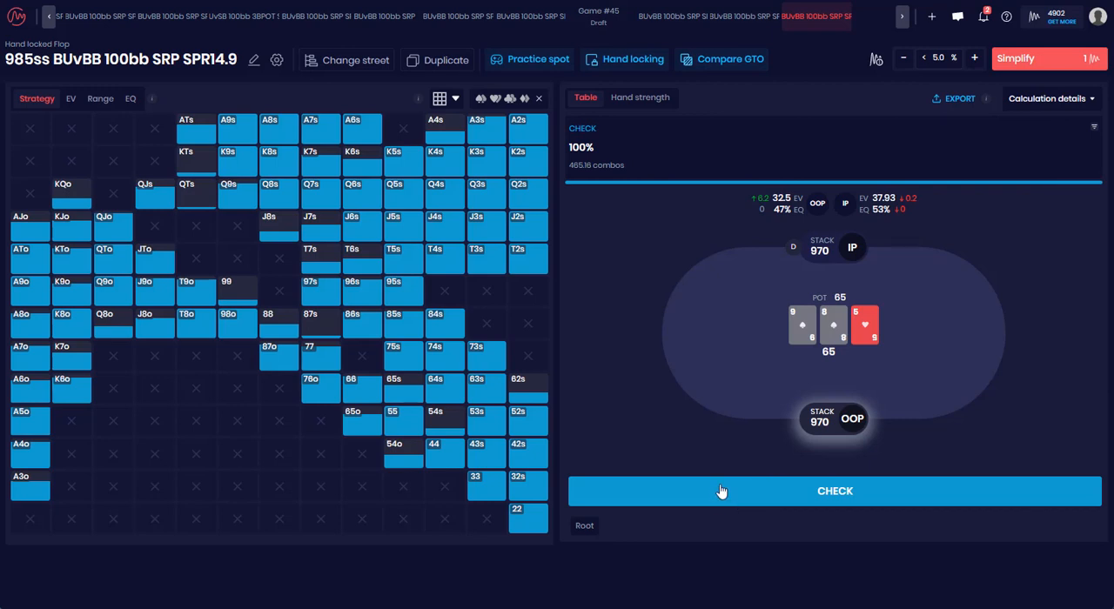
mouse_move(721, 492)
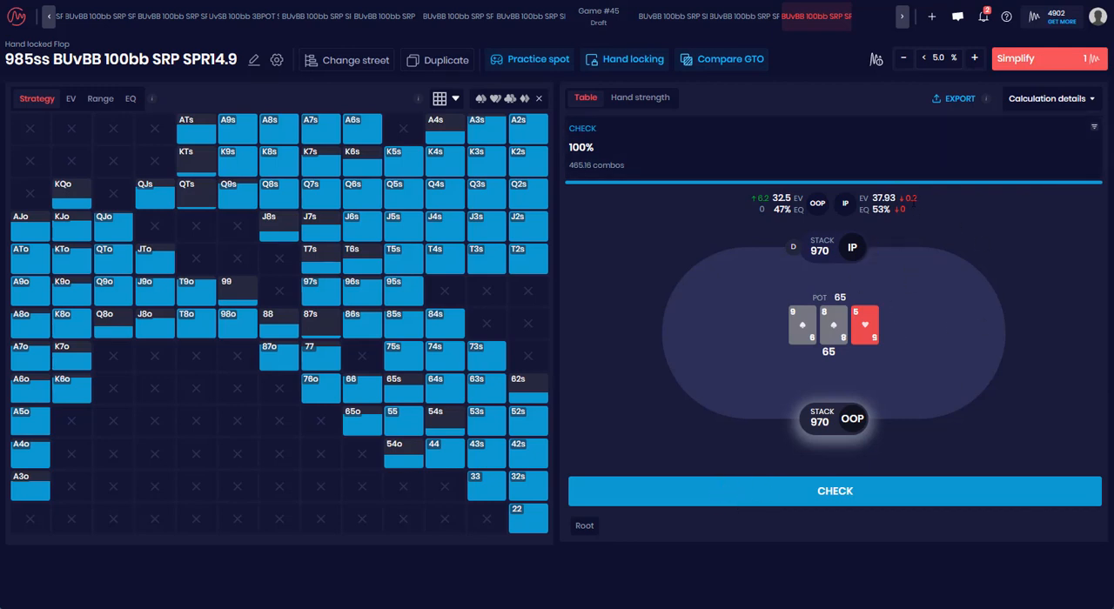
mouse_move(902, 204)
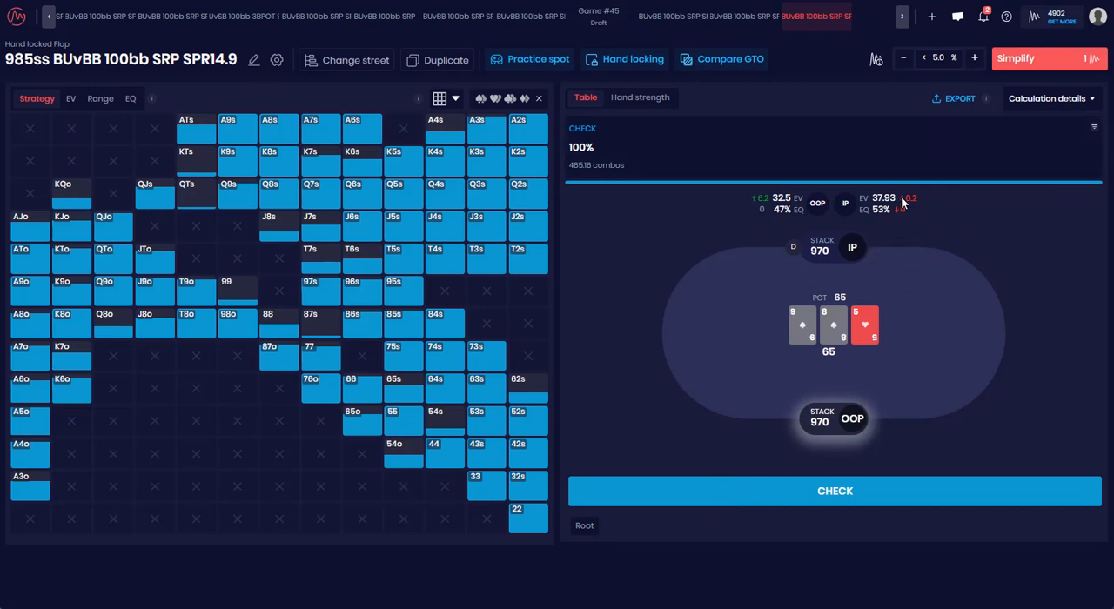
mouse_move(920, 206)
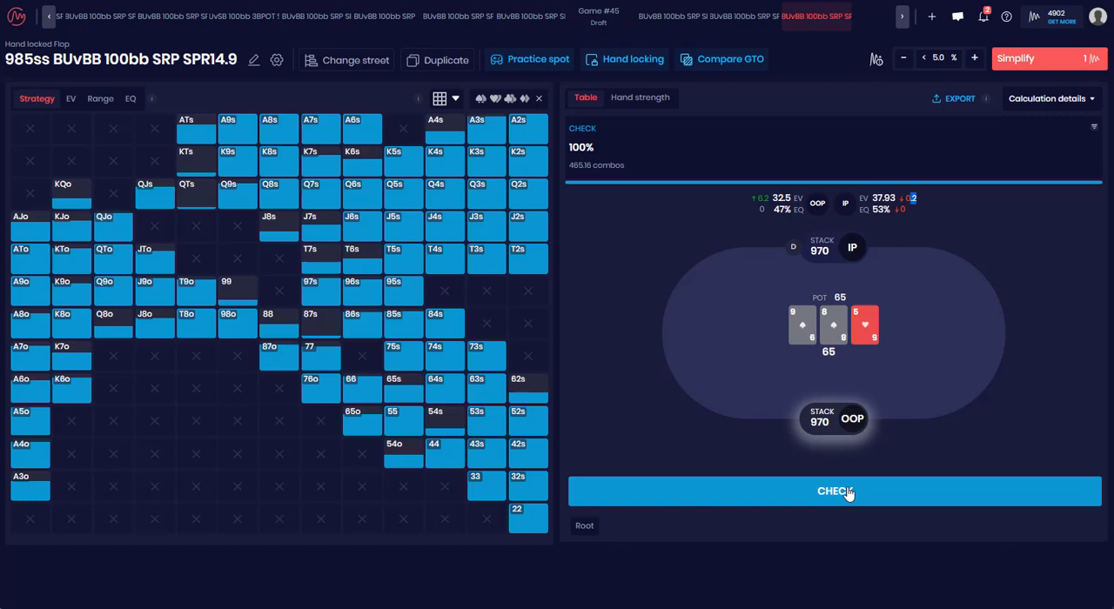
- Step through the big blind's check and the button's one-third pot bet
left_click(835, 491)
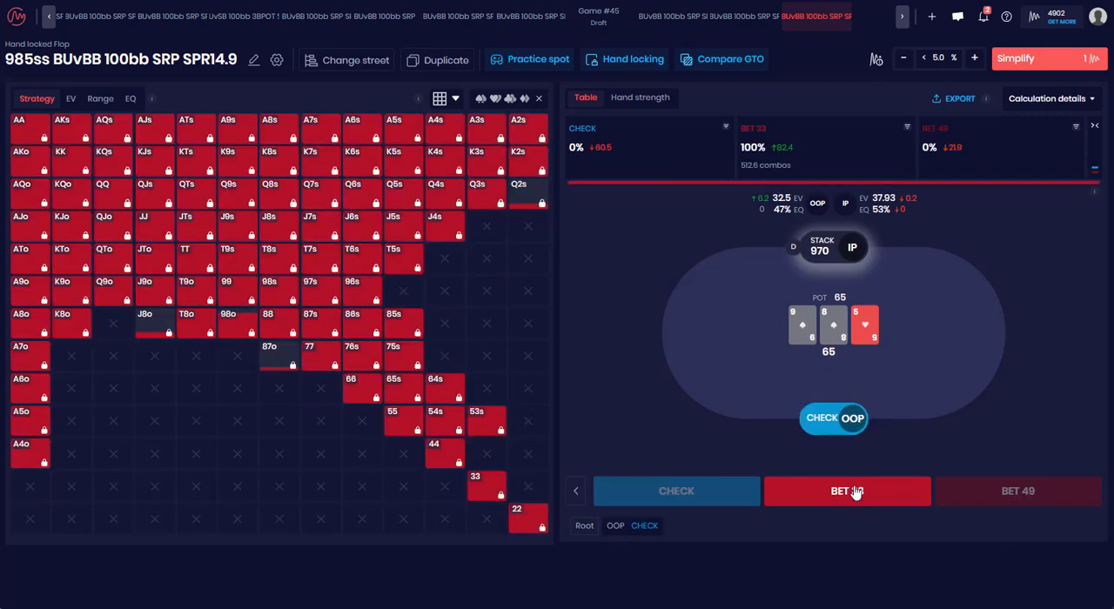
left_click(847, 491)
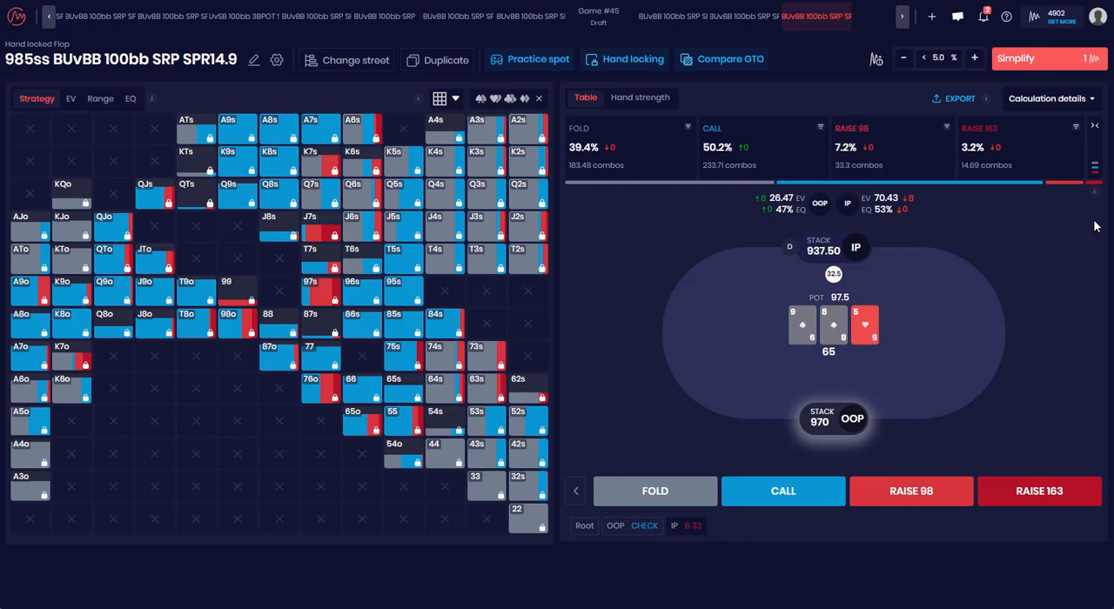
mouse_move(917, 191)
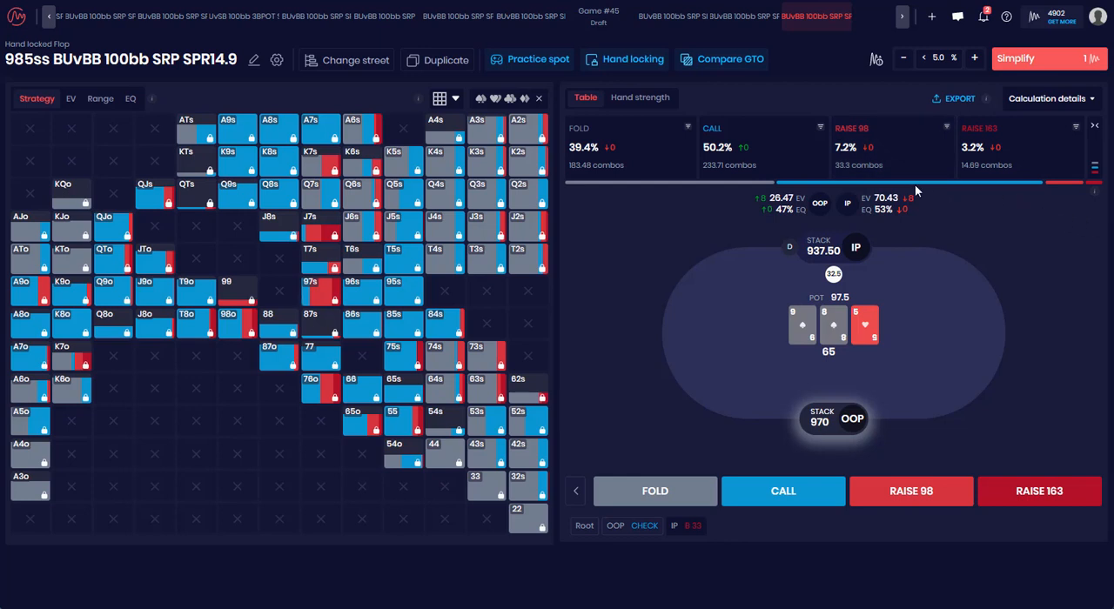
mouse_move(612, 387)
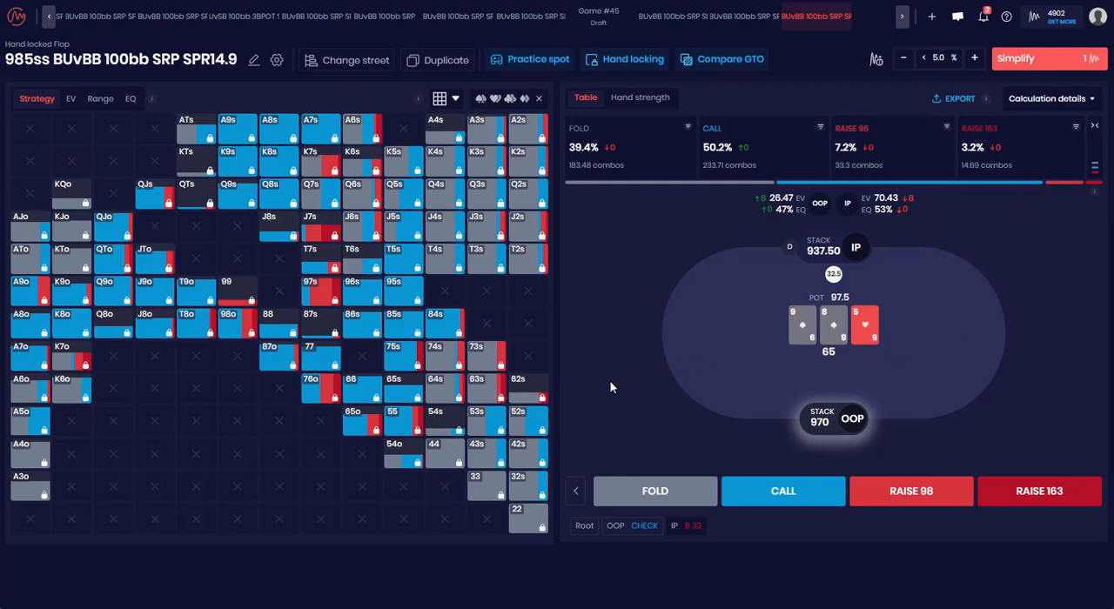
mouse_move(641, 371)
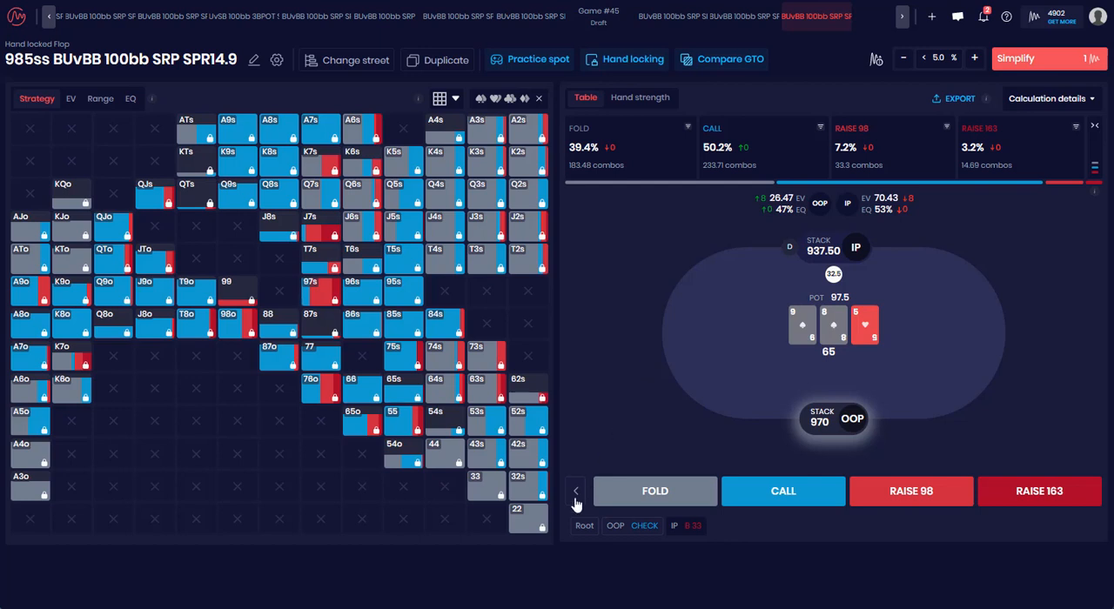
mouse_move(574, 494)
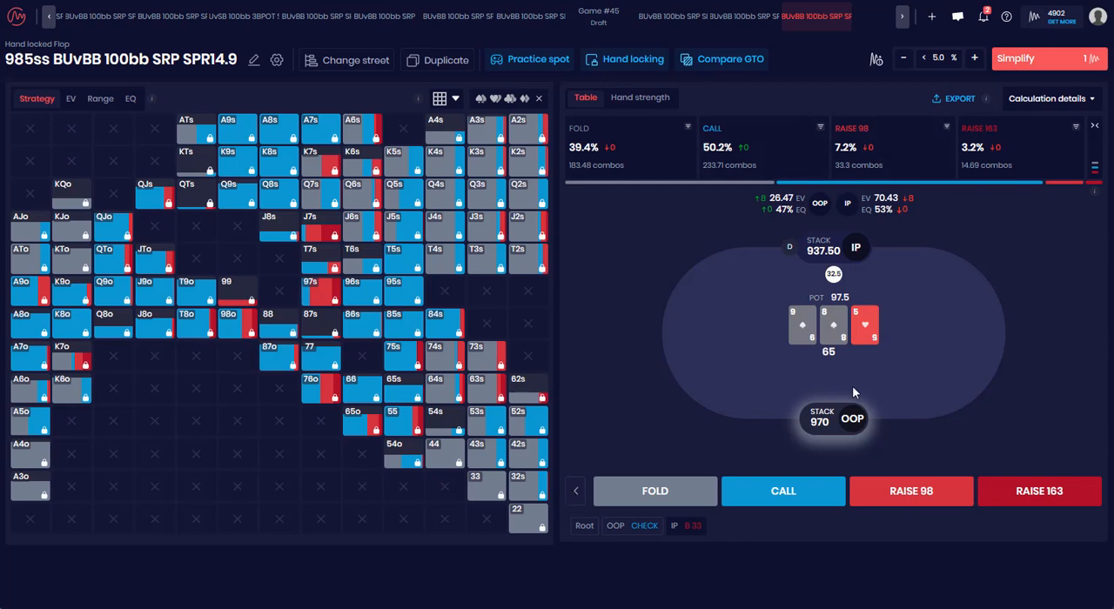
mouse_move(661, 400)
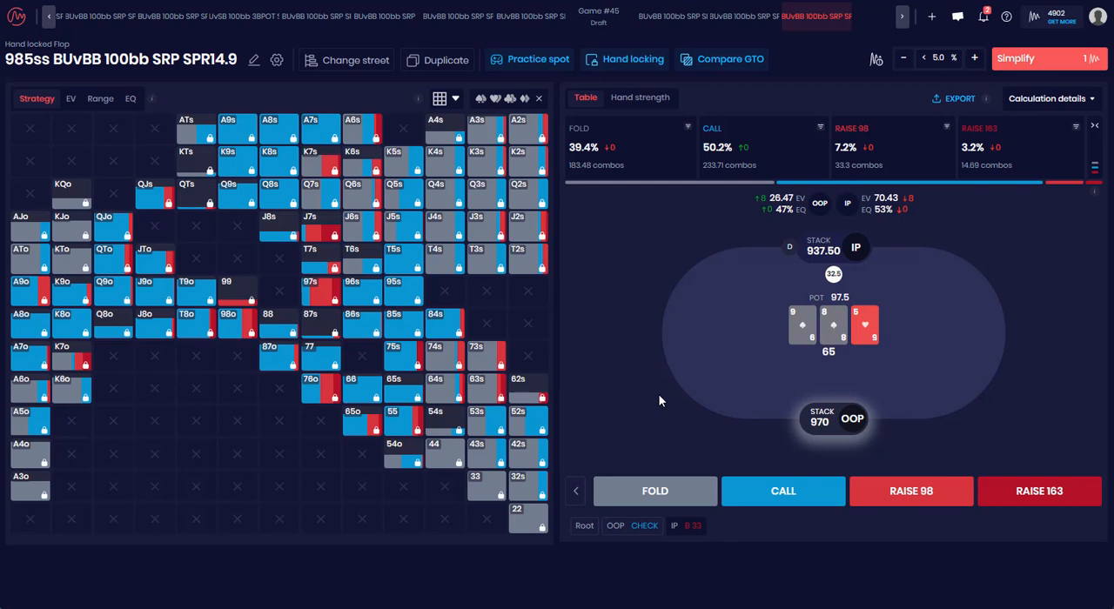
mouse_move(613, 503)
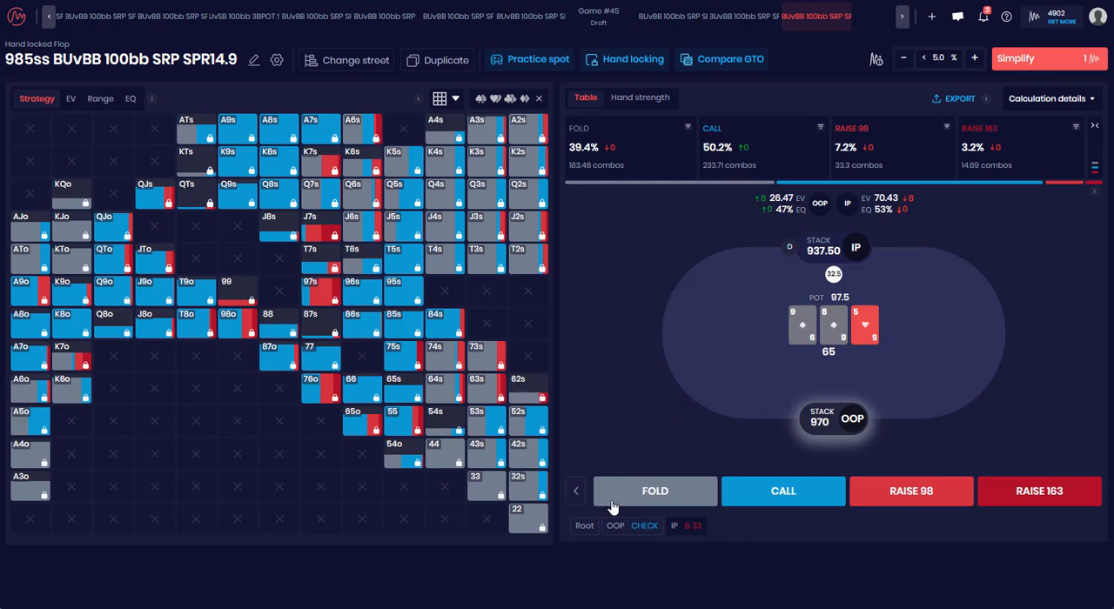
- Load the GTO 9-8-5 flop and show the button checking 60.5%, betting 33 17.6%
left_click(655, 491)
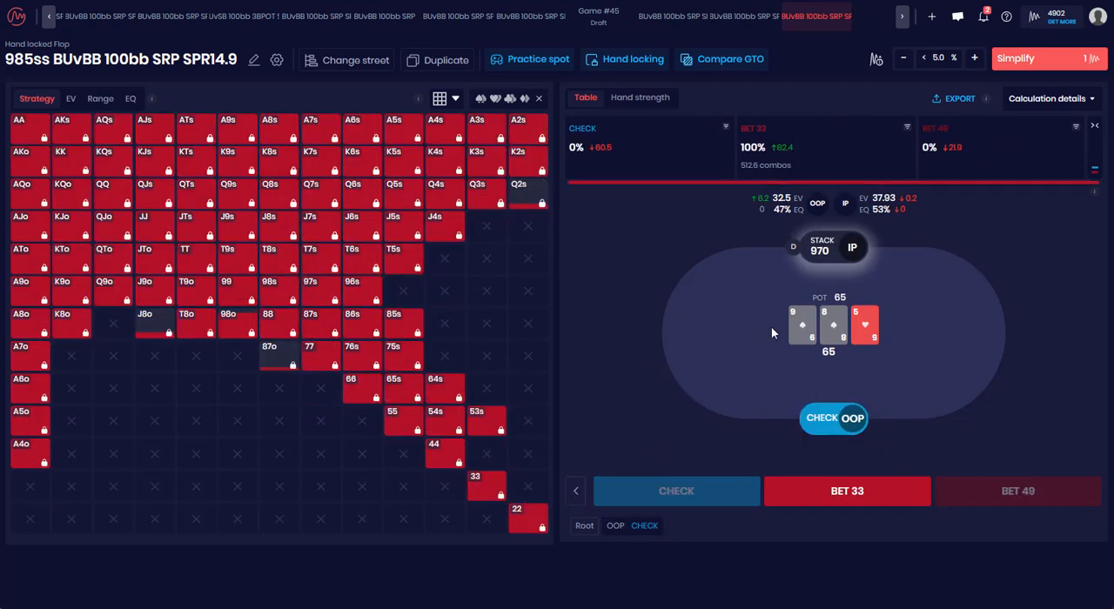
left_click(834, 419)
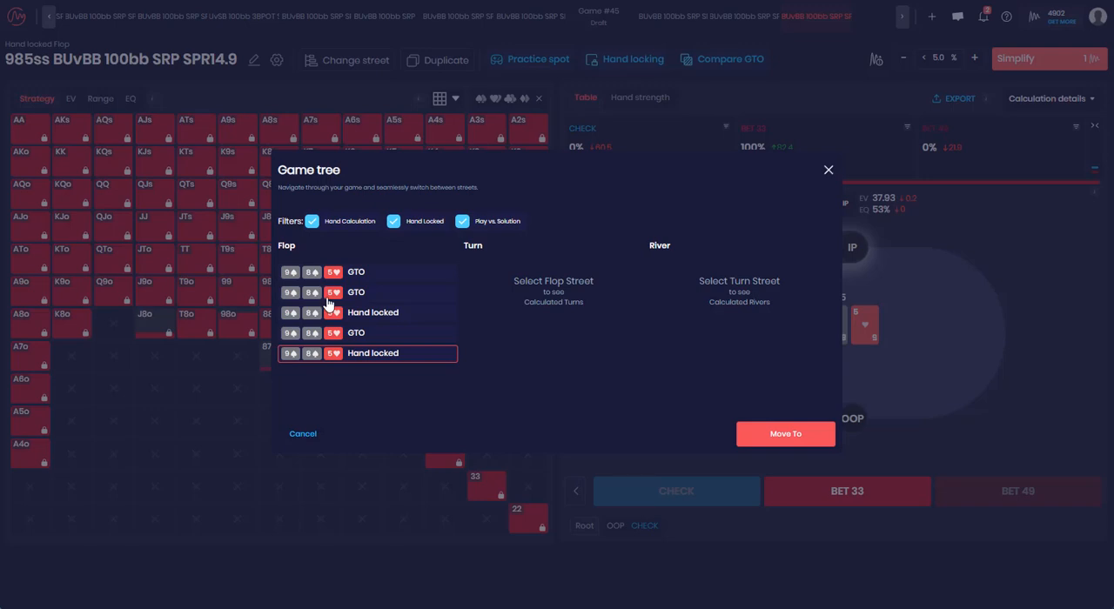
left_click(785, 433)
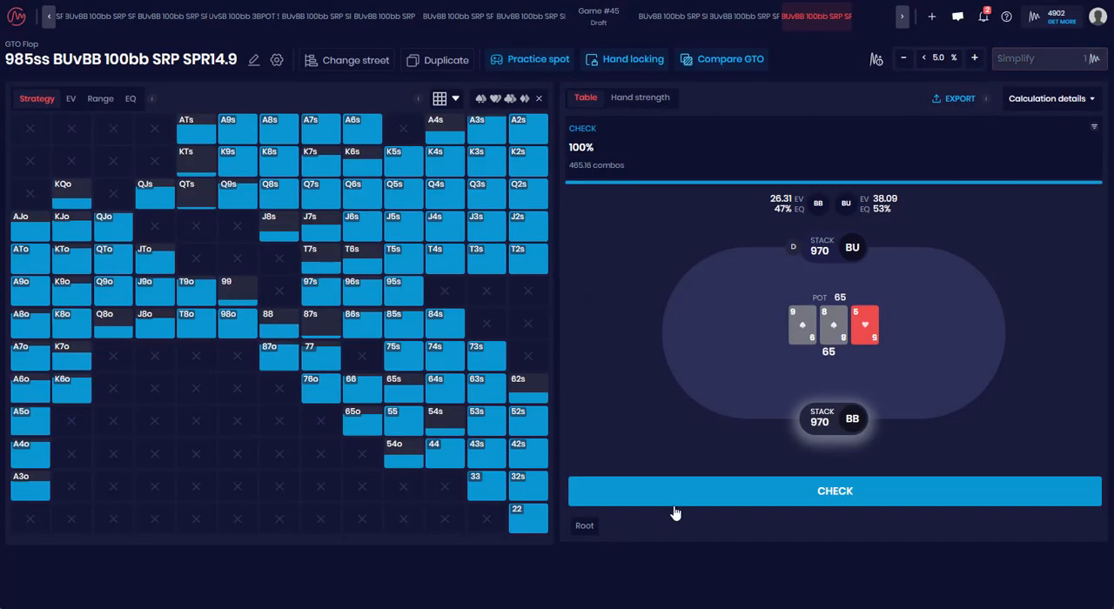
left_click(834, 491)
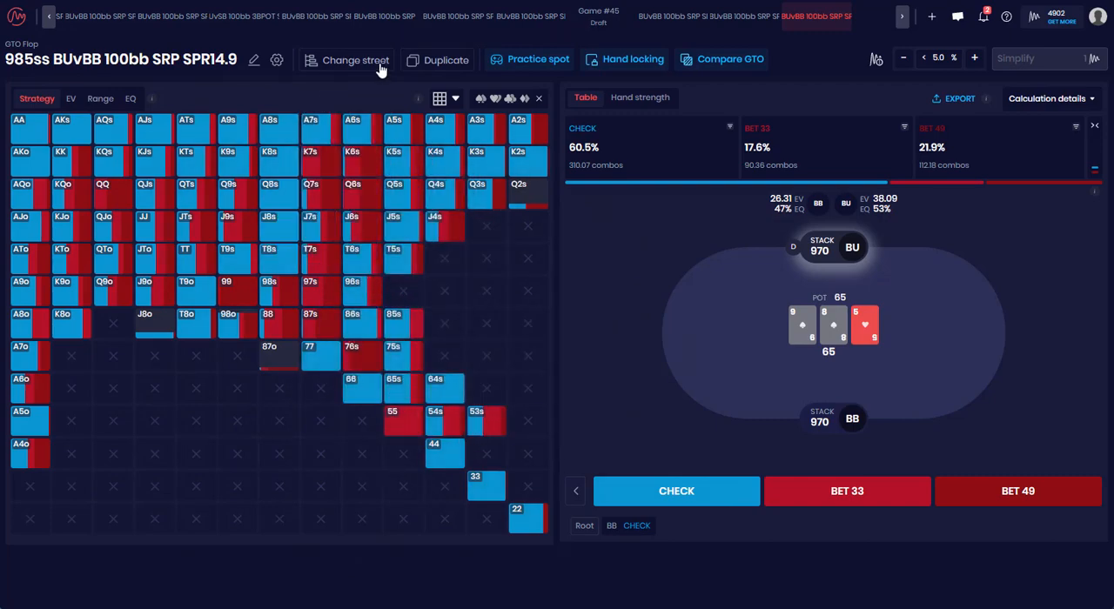
- Load the last hand-locked flop solution from the game tree list
left_click(355, 59)
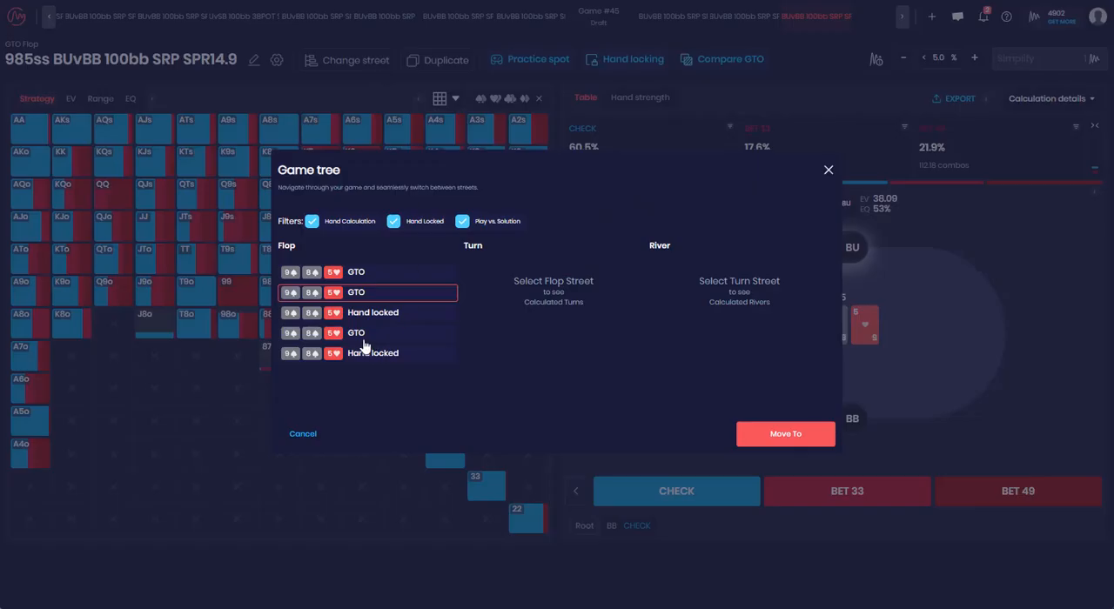
left_click(372, 353)
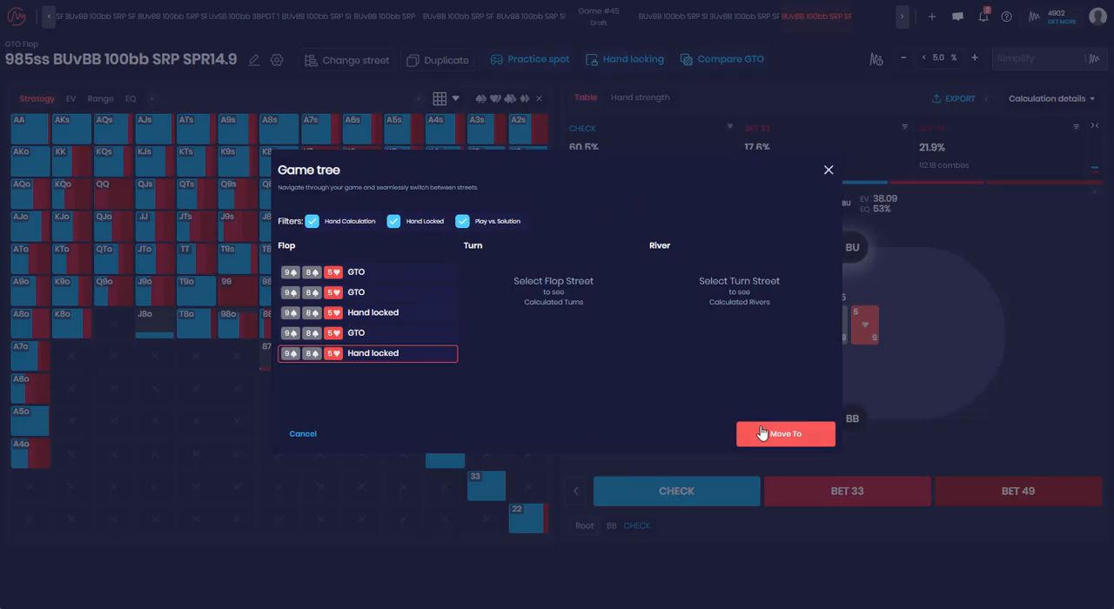
left_click(785, 434)
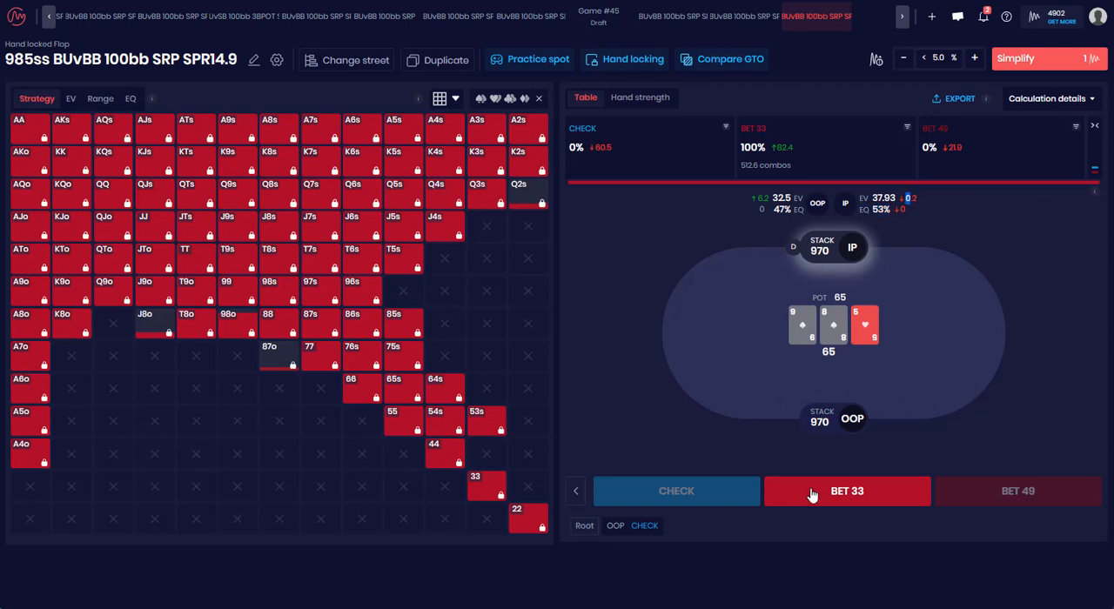
mouse_move(802, 453)
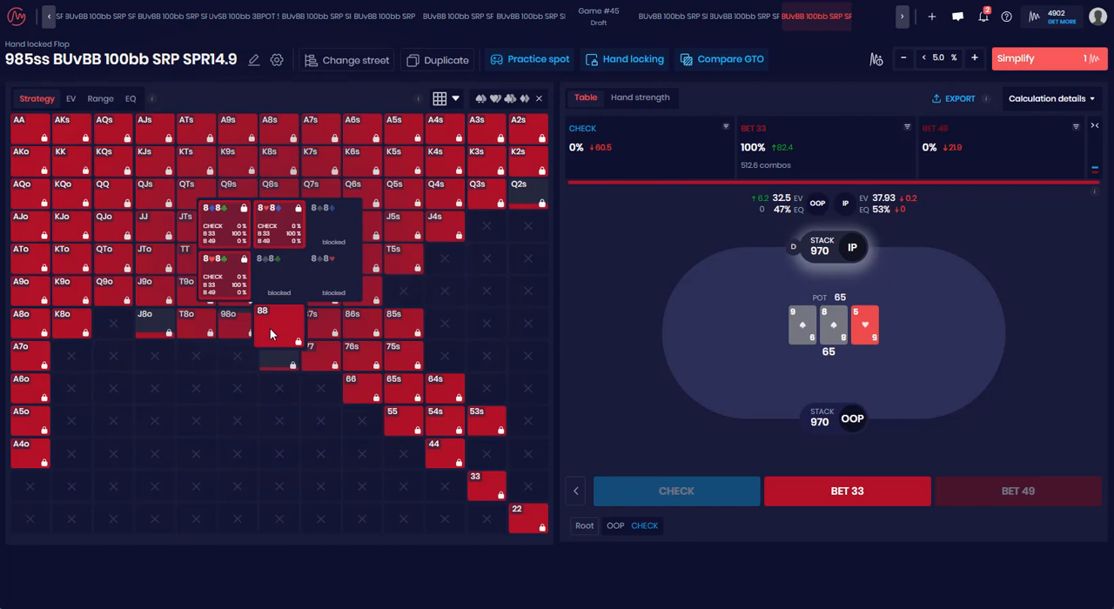
mouse_move(266, 335)
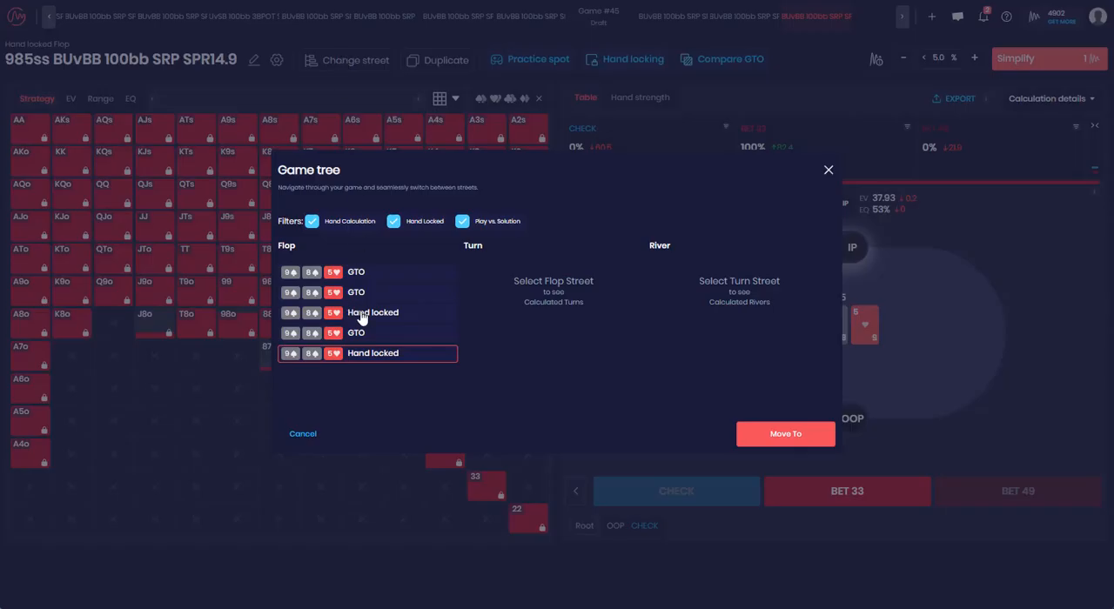
- Show the big blind facing the one-third bet: fold 28.2%, call 43.5%, raise 28%
left_click(676, 491)
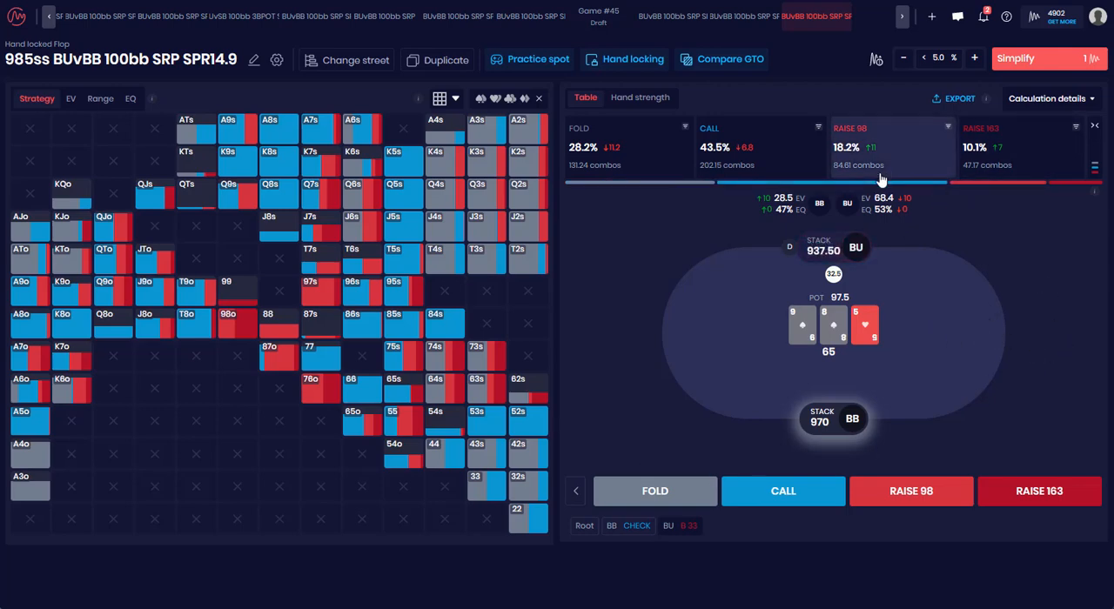
mouse_move(807, 403)
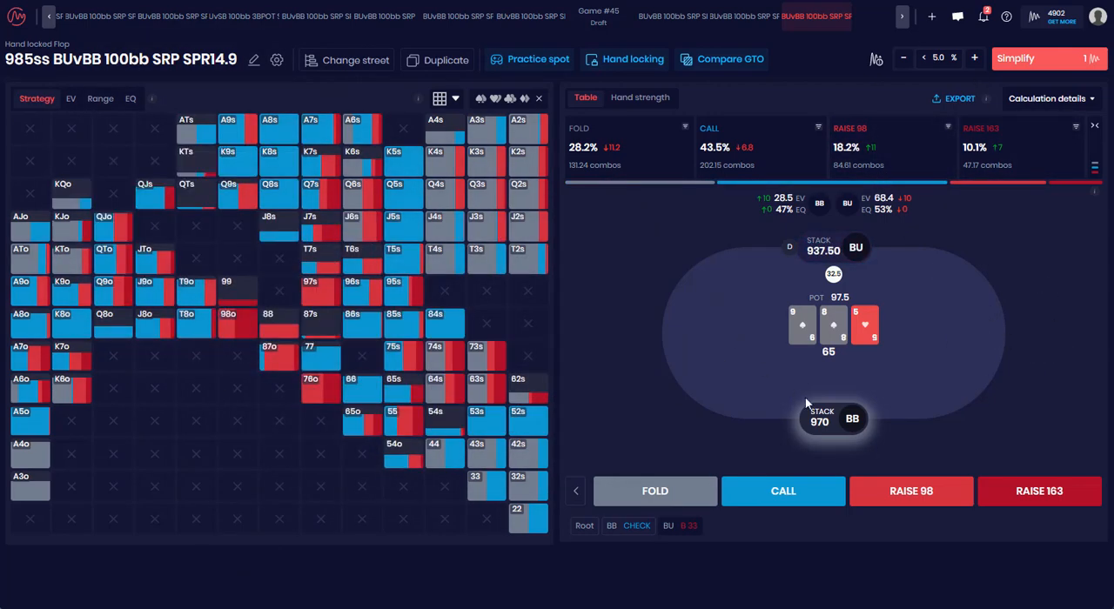
mouse_move(920, 388)
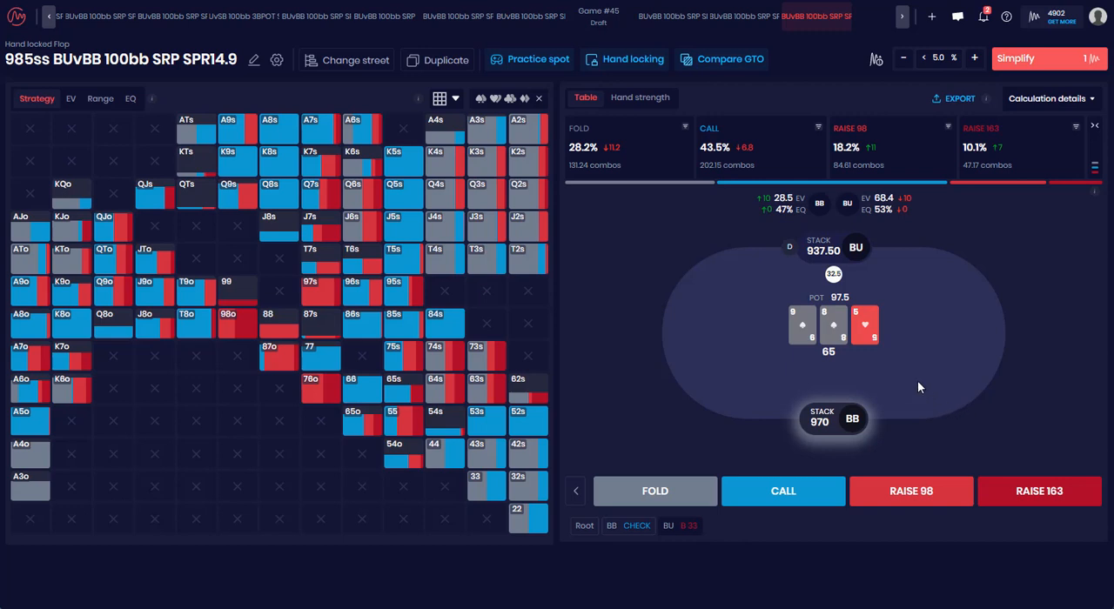
mouse_move(575, 491)
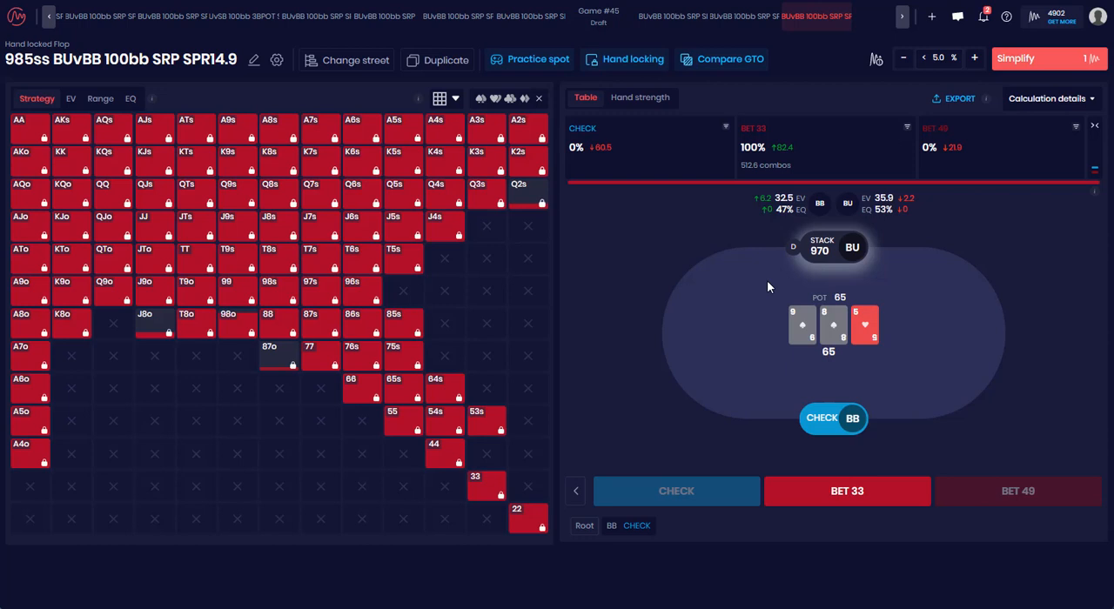
- Follow the button's bet 33 and the big blind's raise to 98
left_click(847, 491)
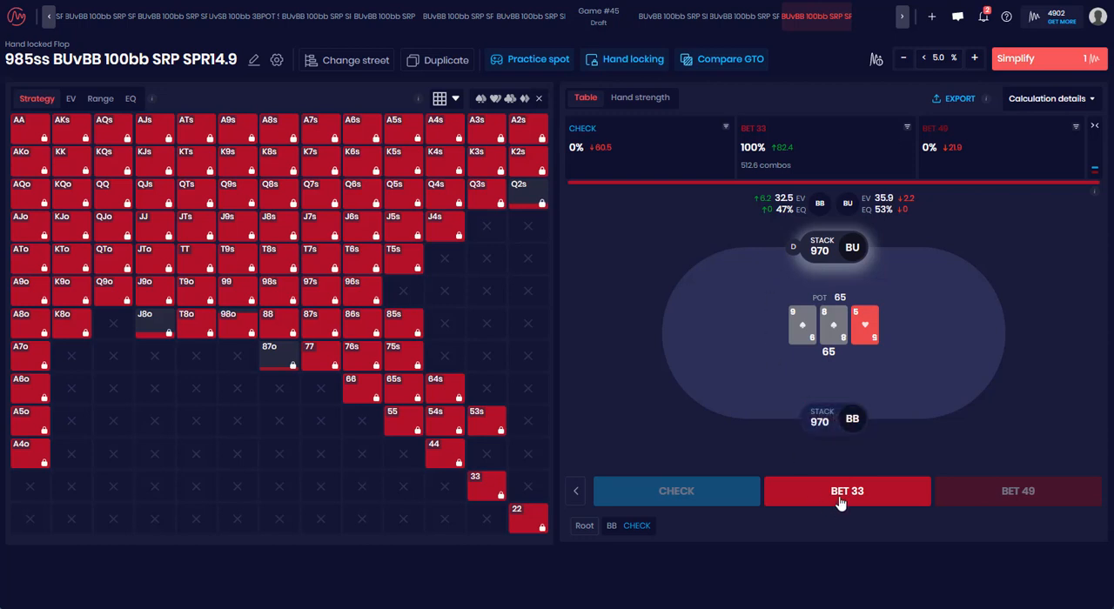
left_click(847, 491)
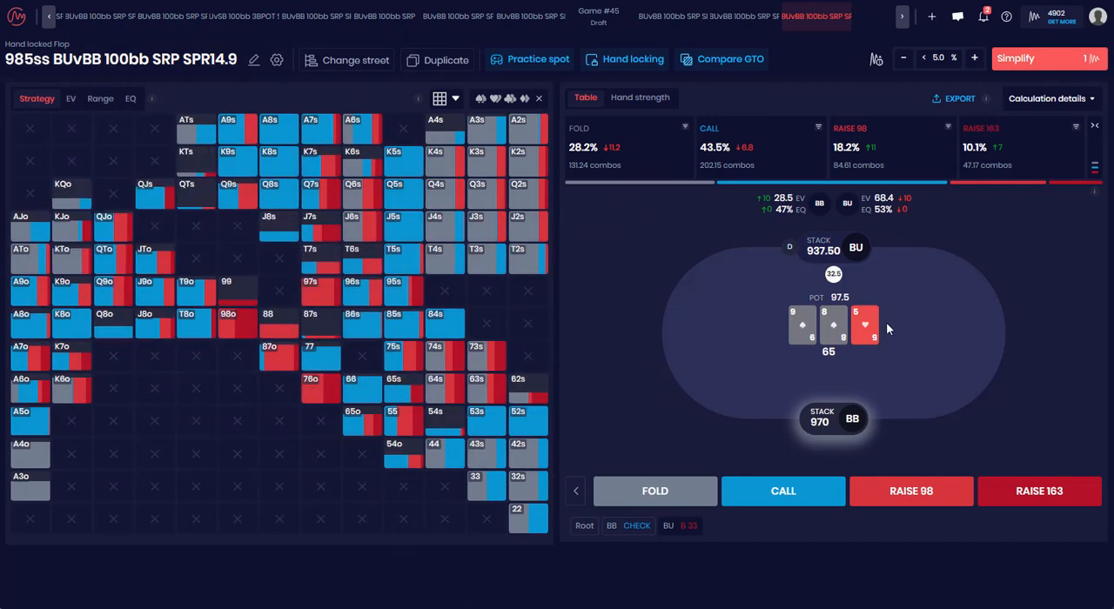
mouse_move(394, 280)
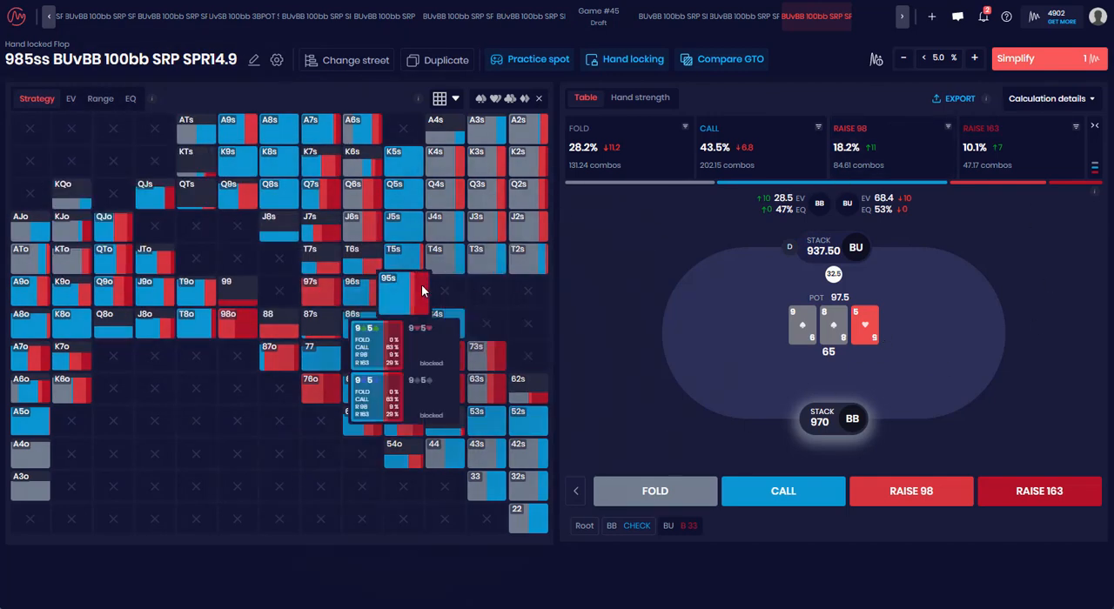
left_click(912, 491)
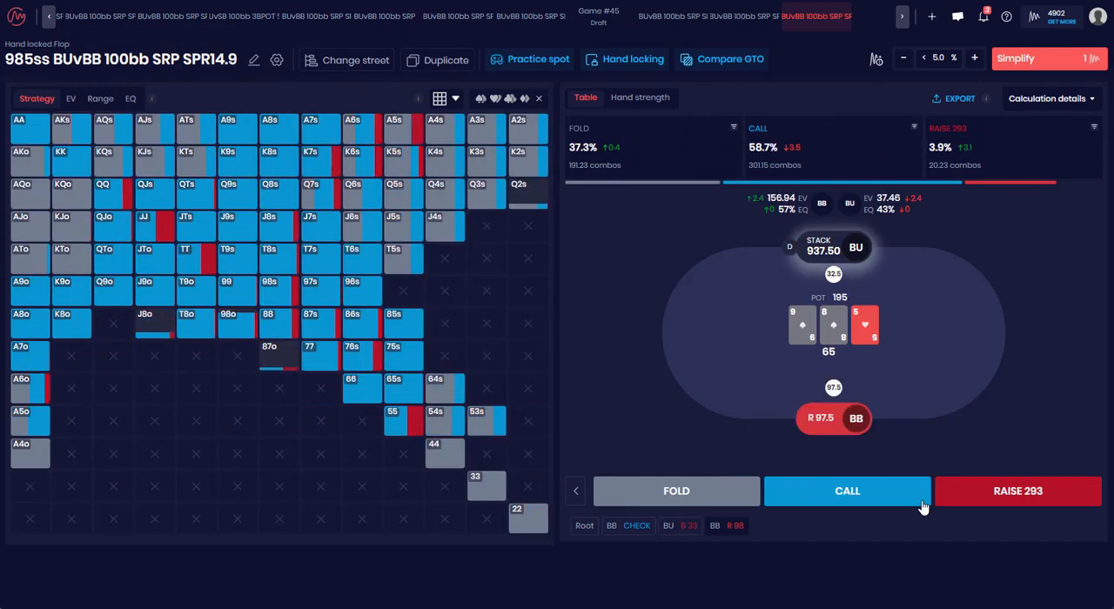